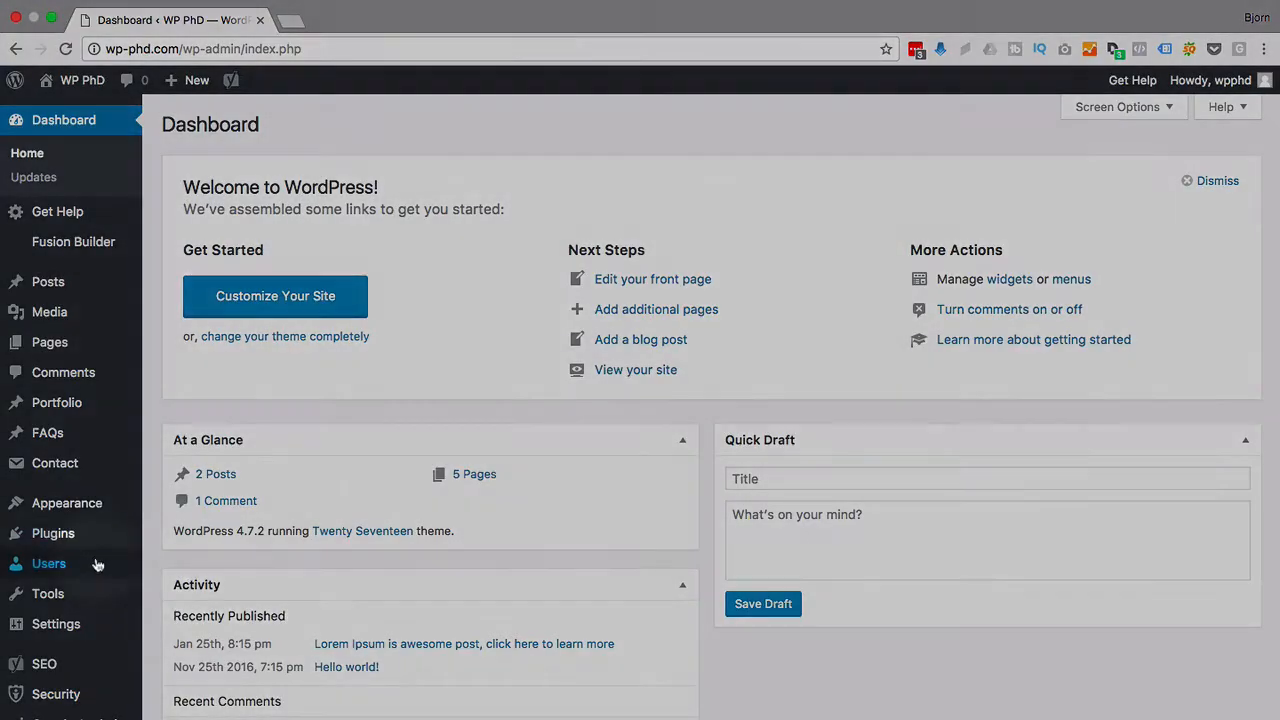
# Search the Add New plugins page for 'maintenance'.
pyautogui.click(52, 532)
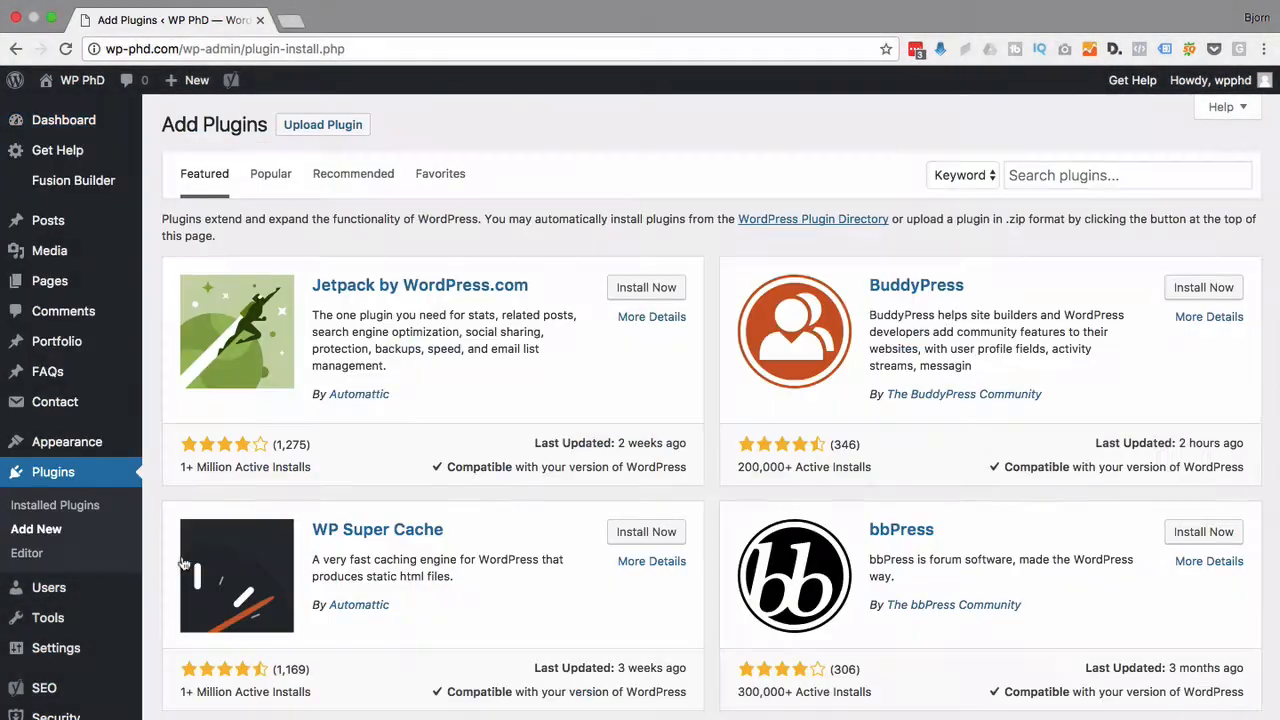
pyautogui.click(1128, 176)
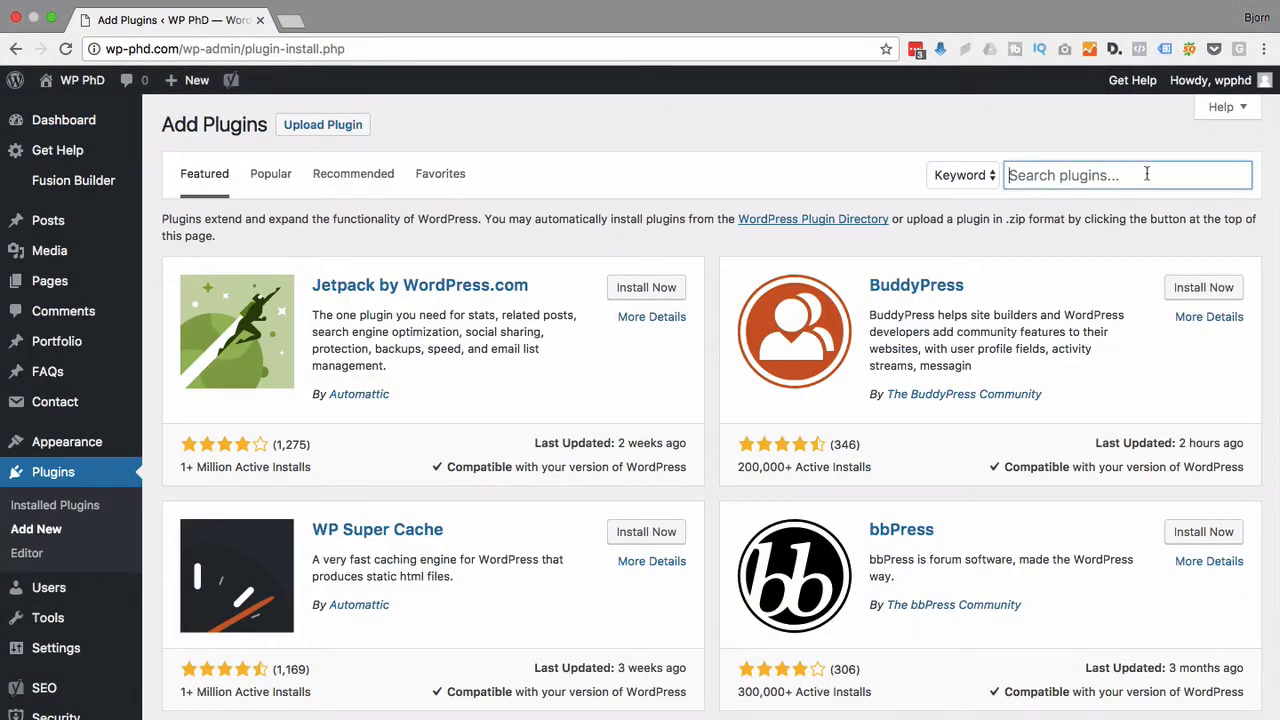
pyautogui.write('maintenance')
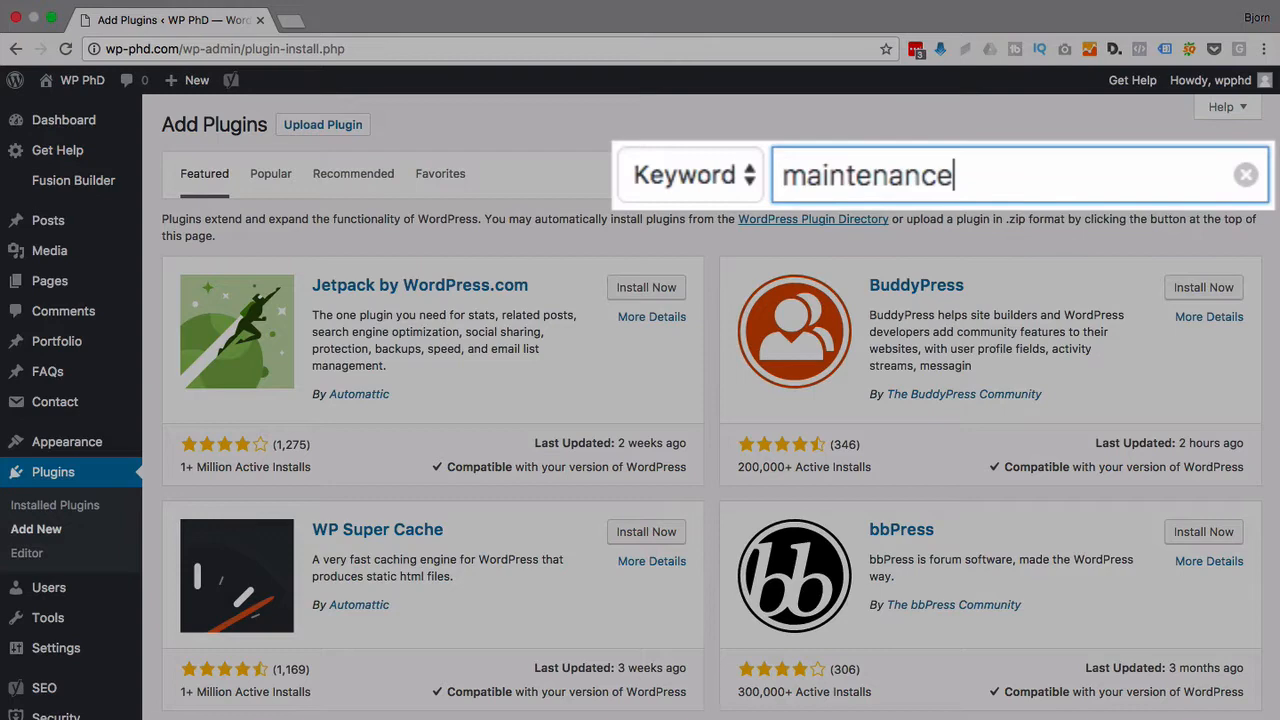
pyautogui.press('Return')
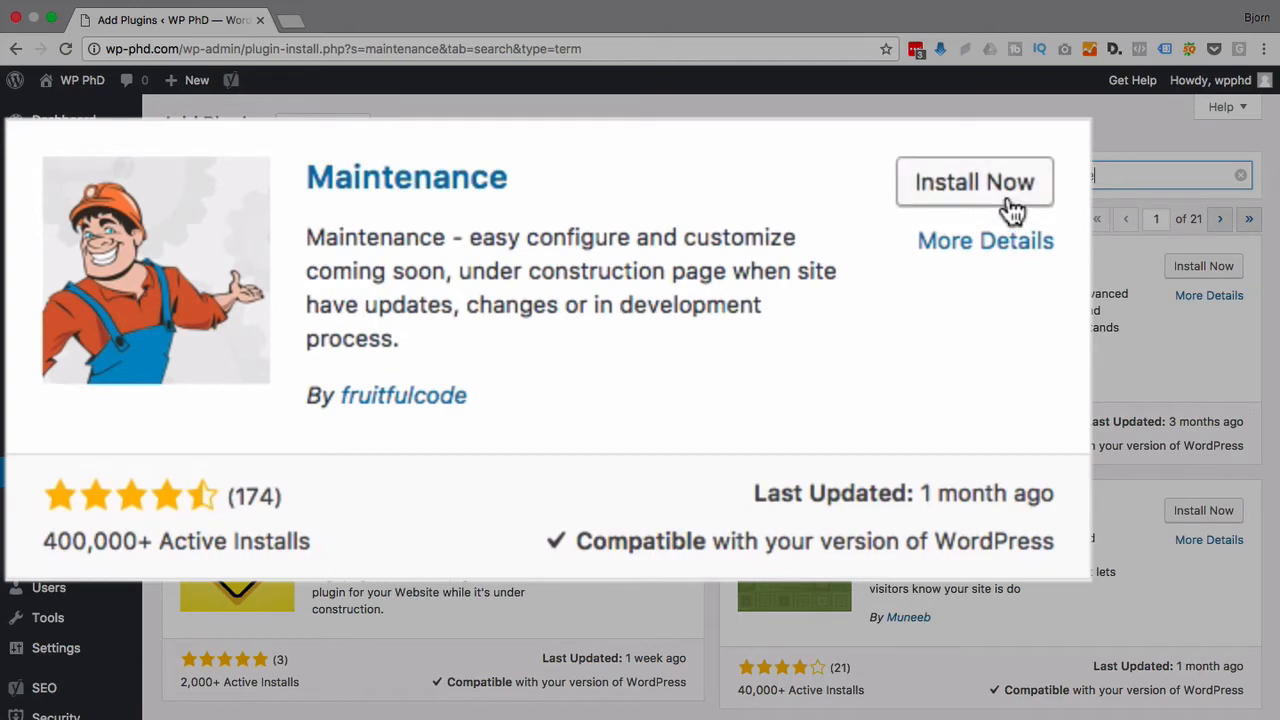
# Install the Maintenance plugin by fruitfulcode and activate it.
pyautogui.click(976, 182)
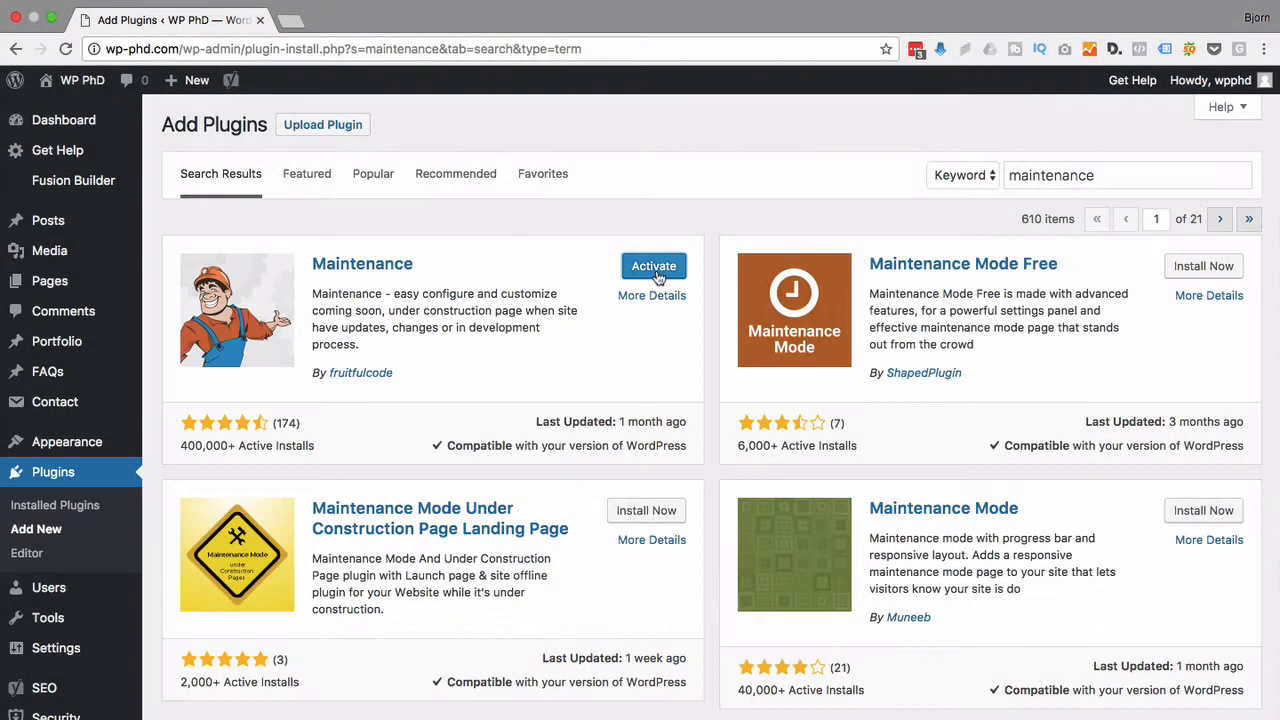
pyautogui.click(652, 266)
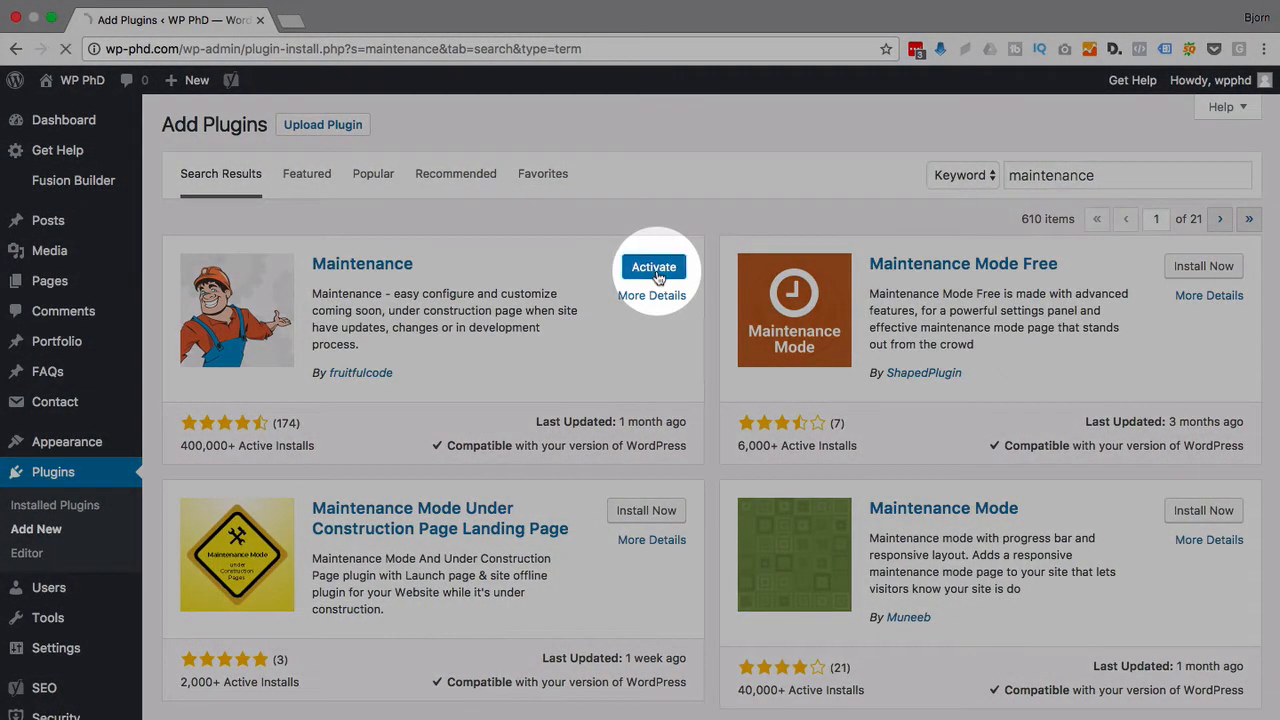
pyautogui.click(652, 268)
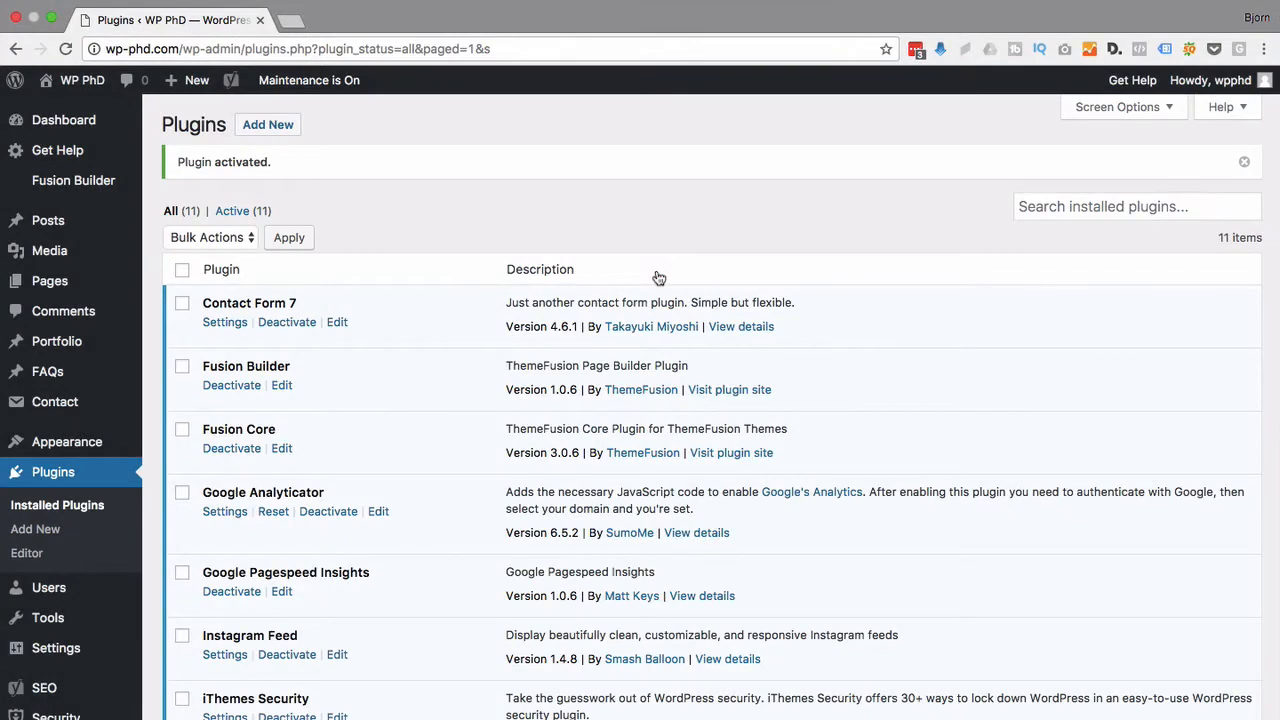
# Show the Maintenance settings page with its default page title, headline and description.
pyautogui.scroll(-3)
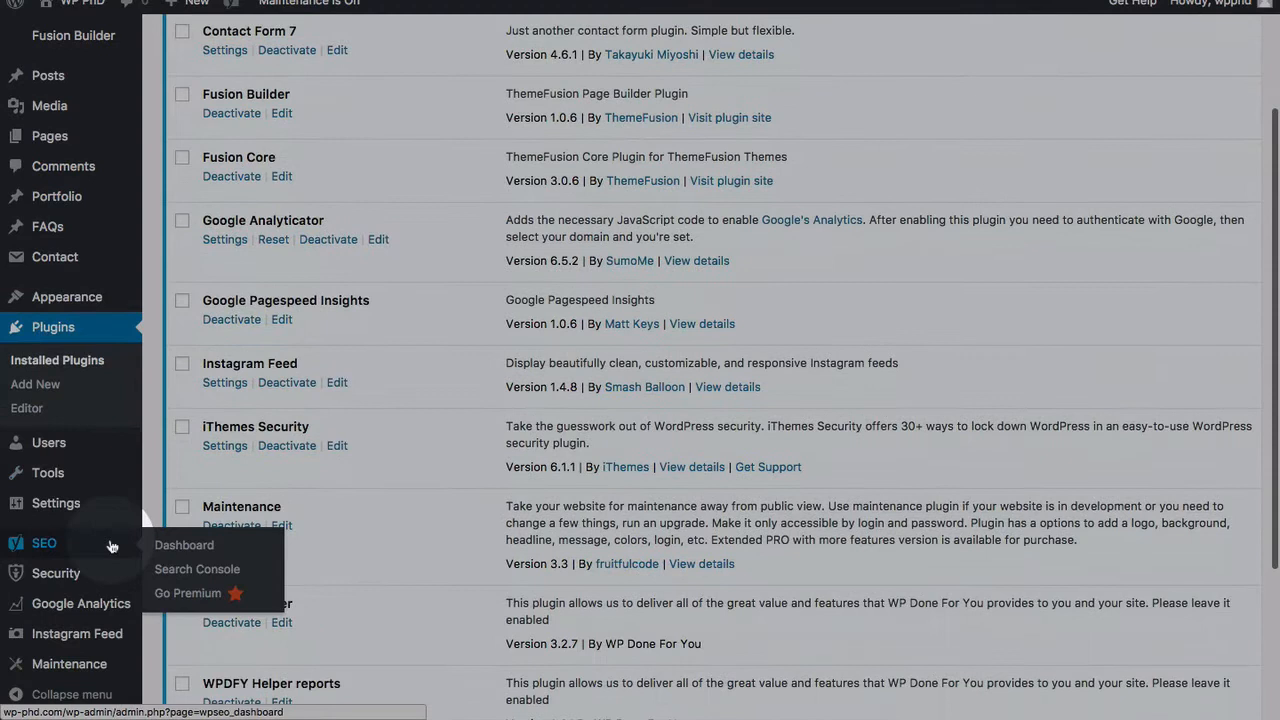
pyautogui.moveTo(68, 664)
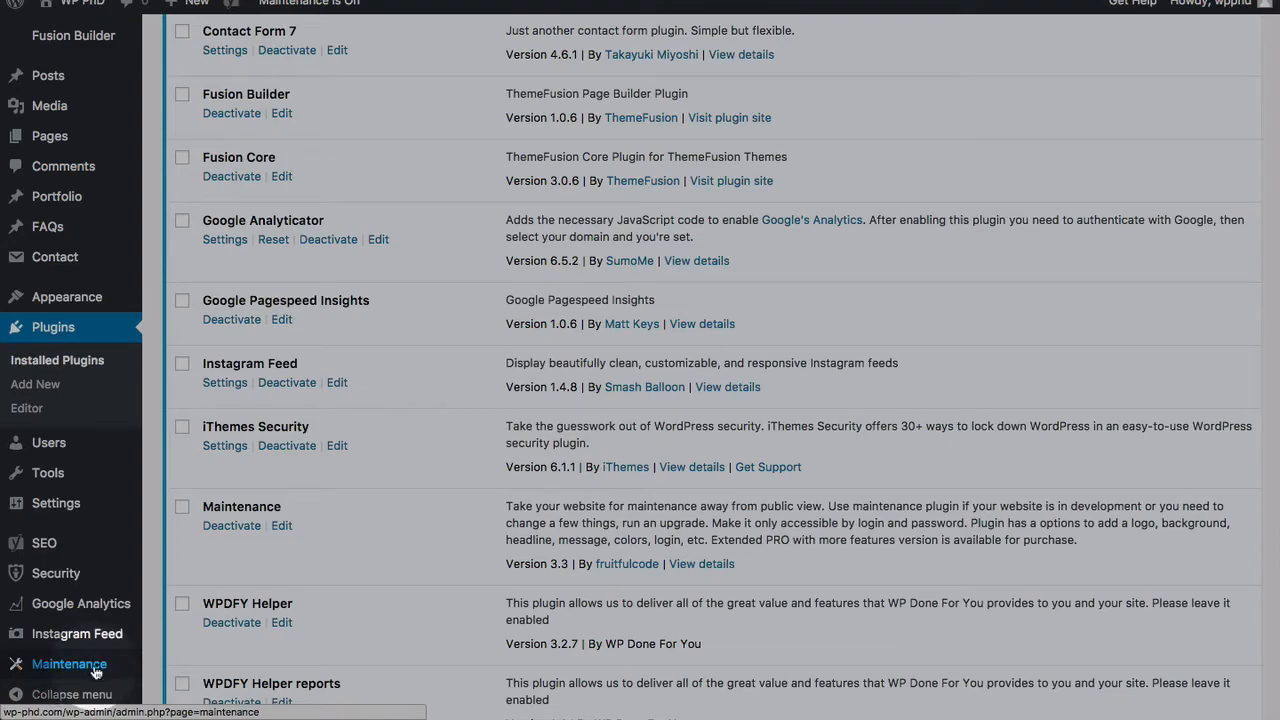
pyautogui.click(68, 664)
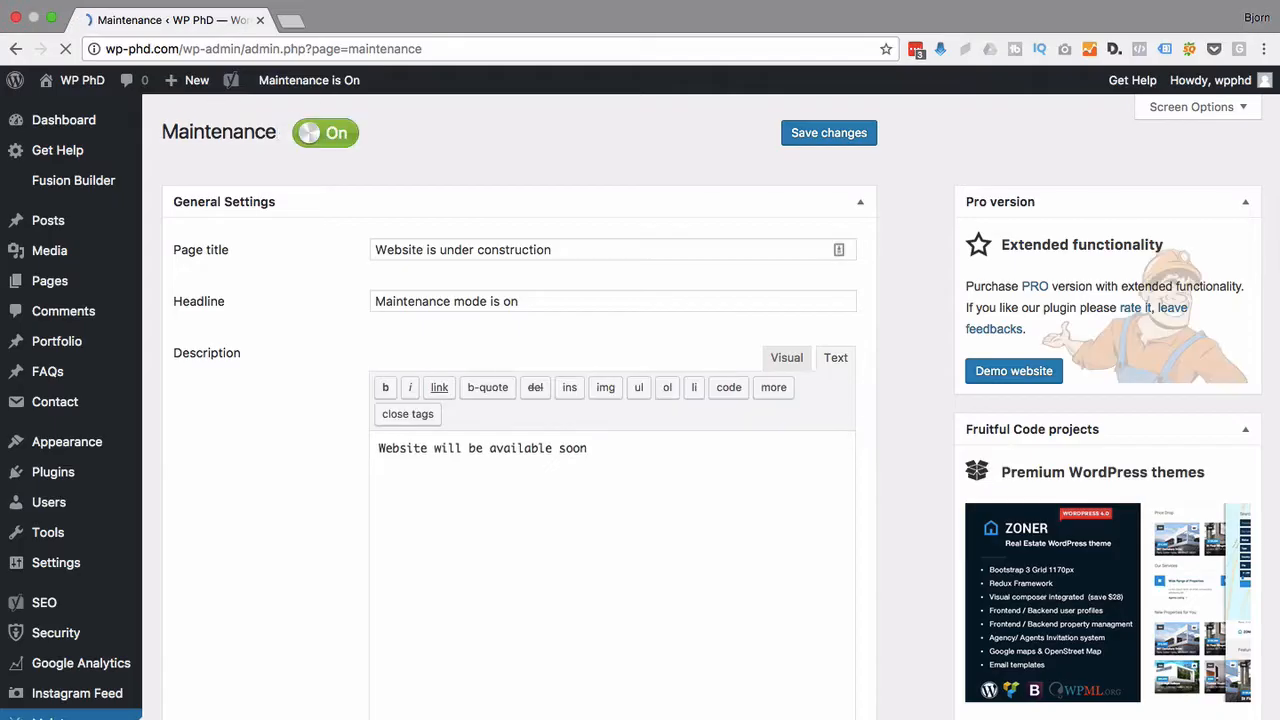
pyautogui.moveTo(308, 80)
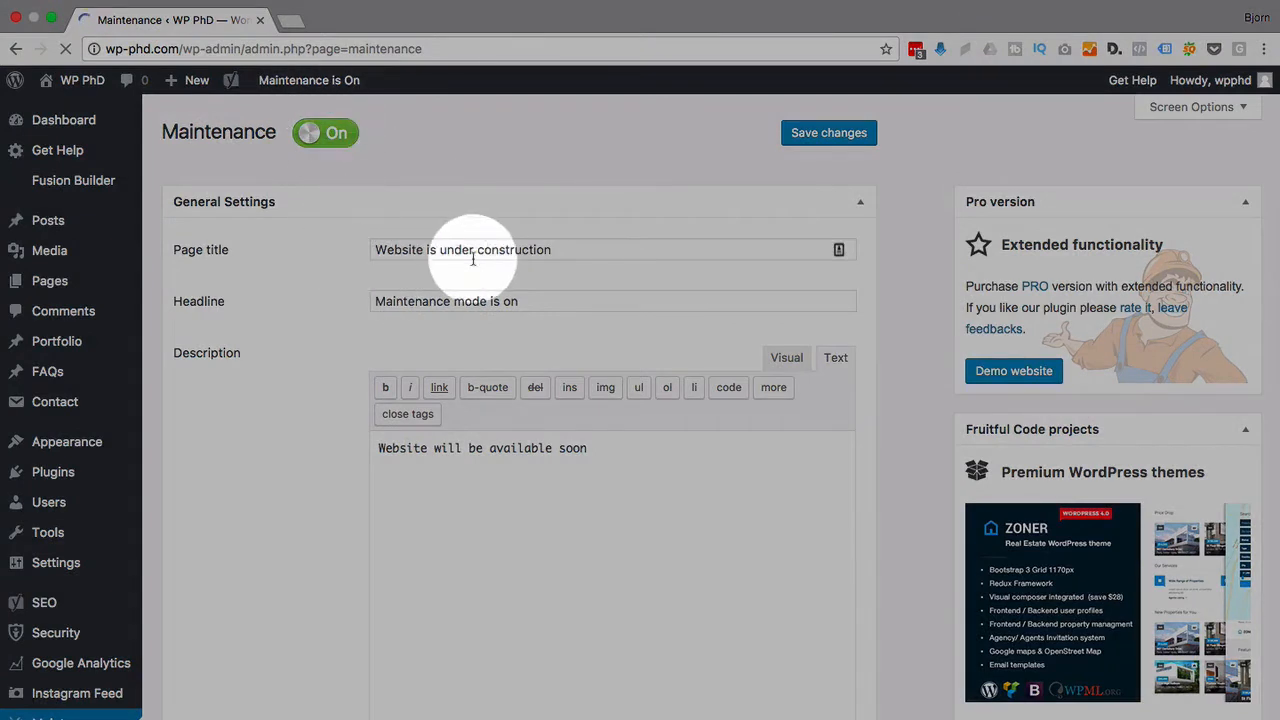
pyautogui.moveTo(96, 96)
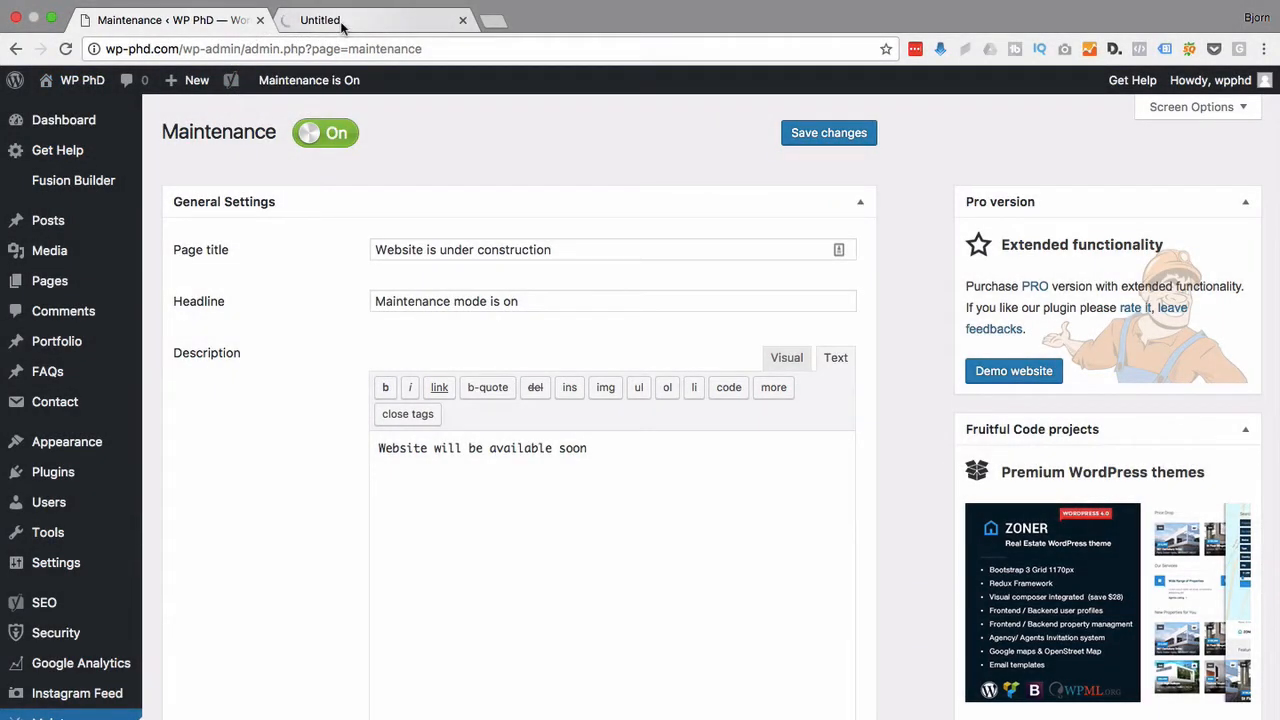
# View the homepage, then load the site in a new Firefox window as a logged-out visitor.
pyautogui.click(376, 20)
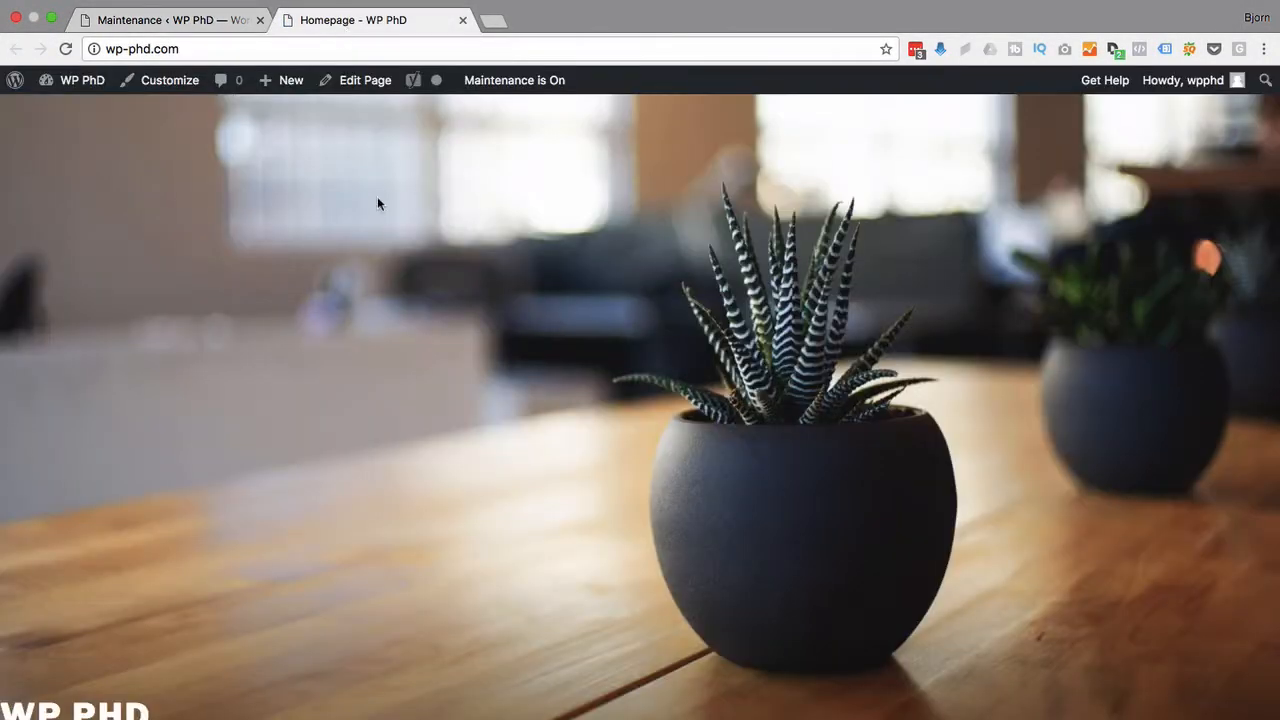
pyautogui.moveTo(600, 444)
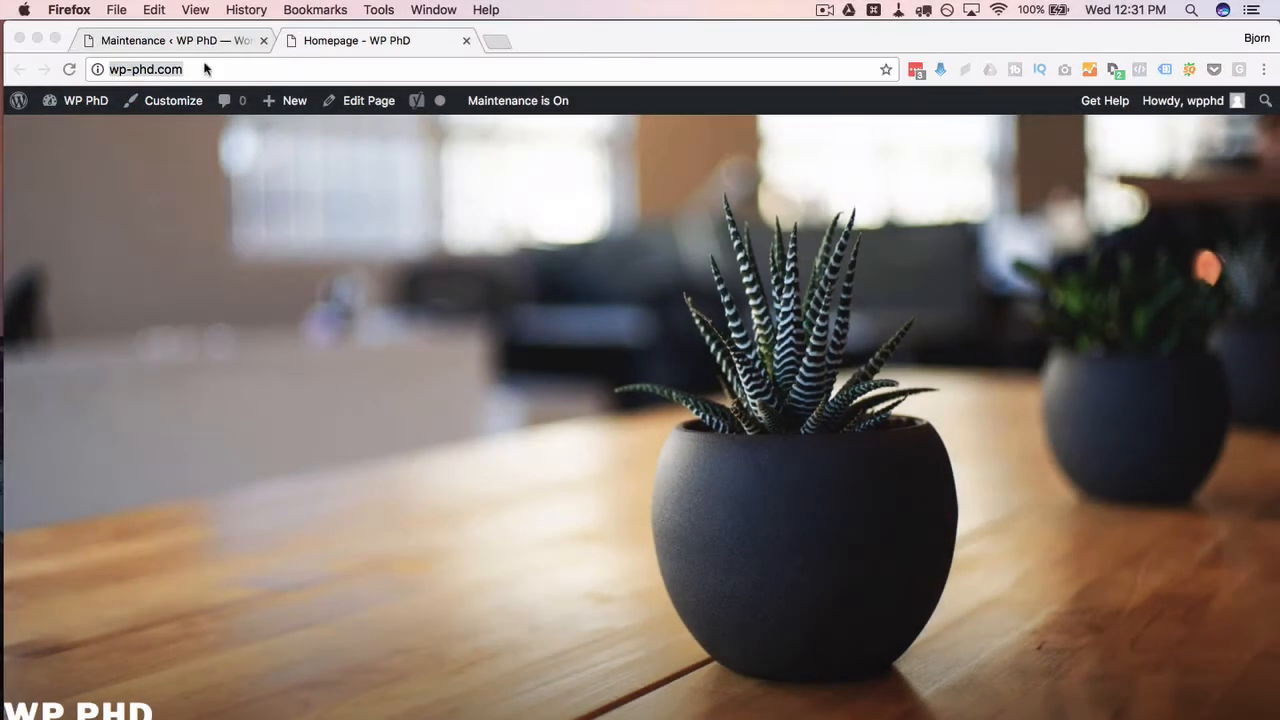
pyautogui.click(116, 8)
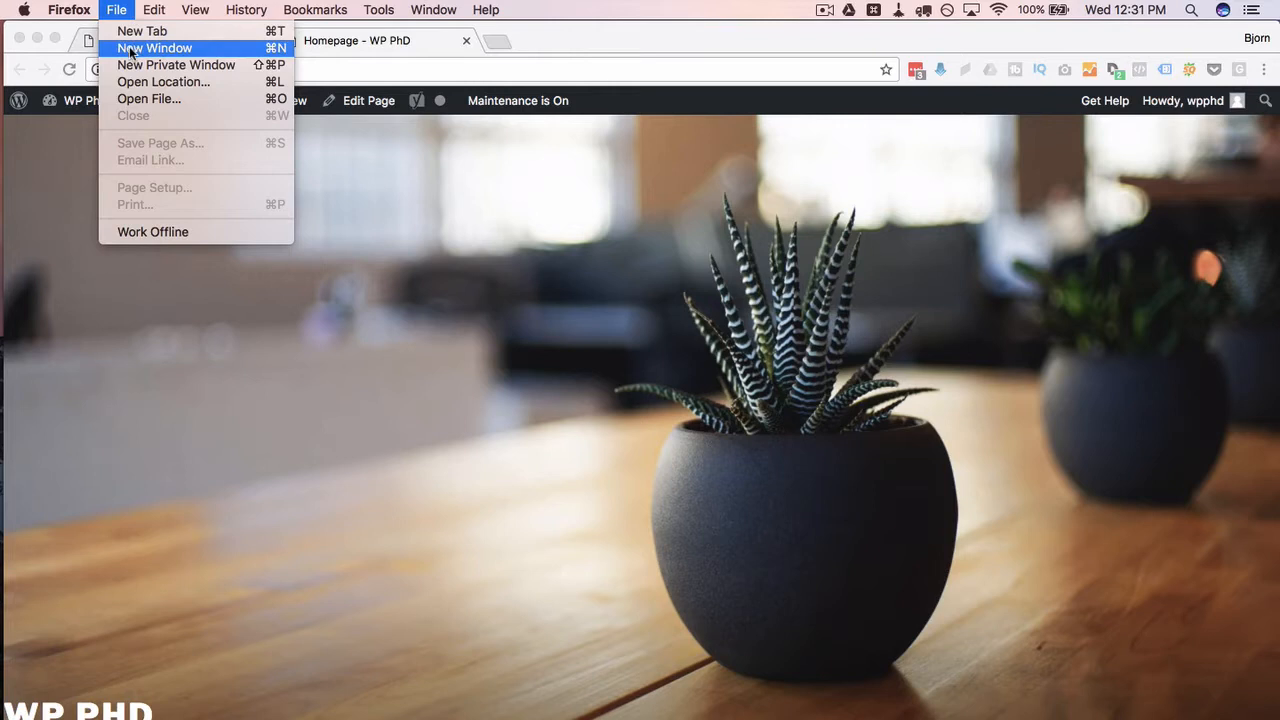
pyautogui.click(156, 48)
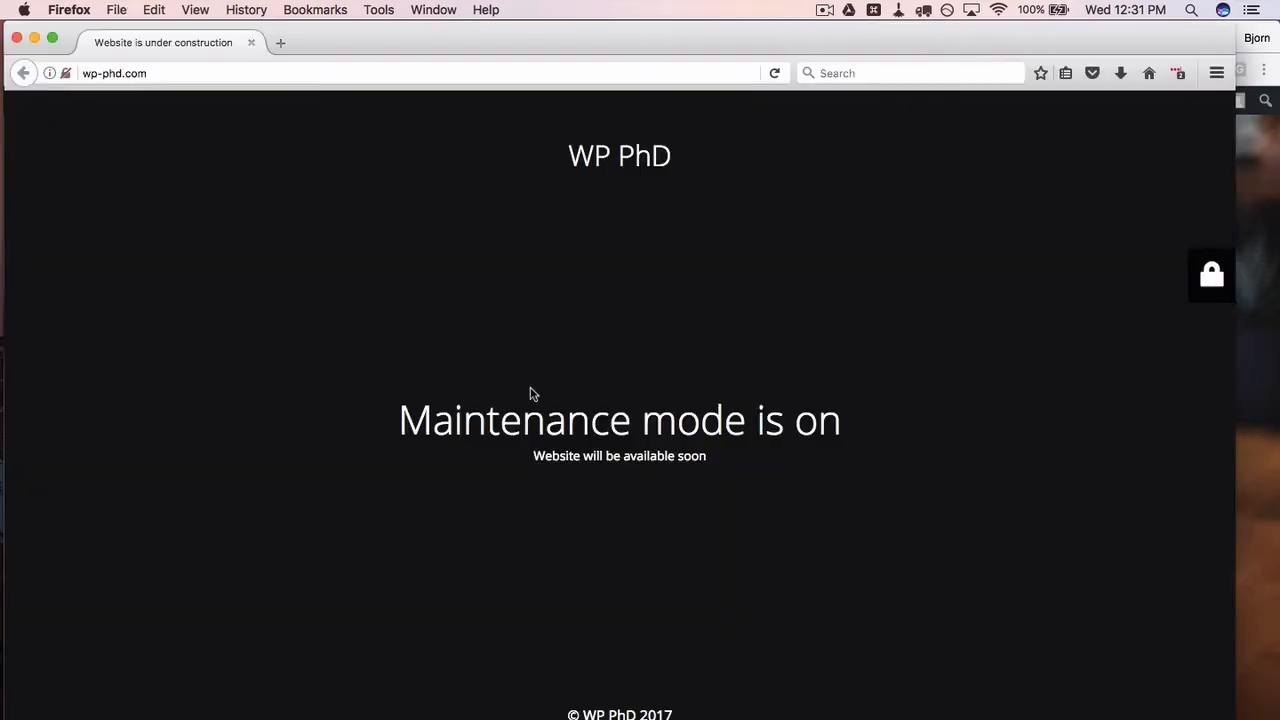
pyautogui.moveTo(714, 384)
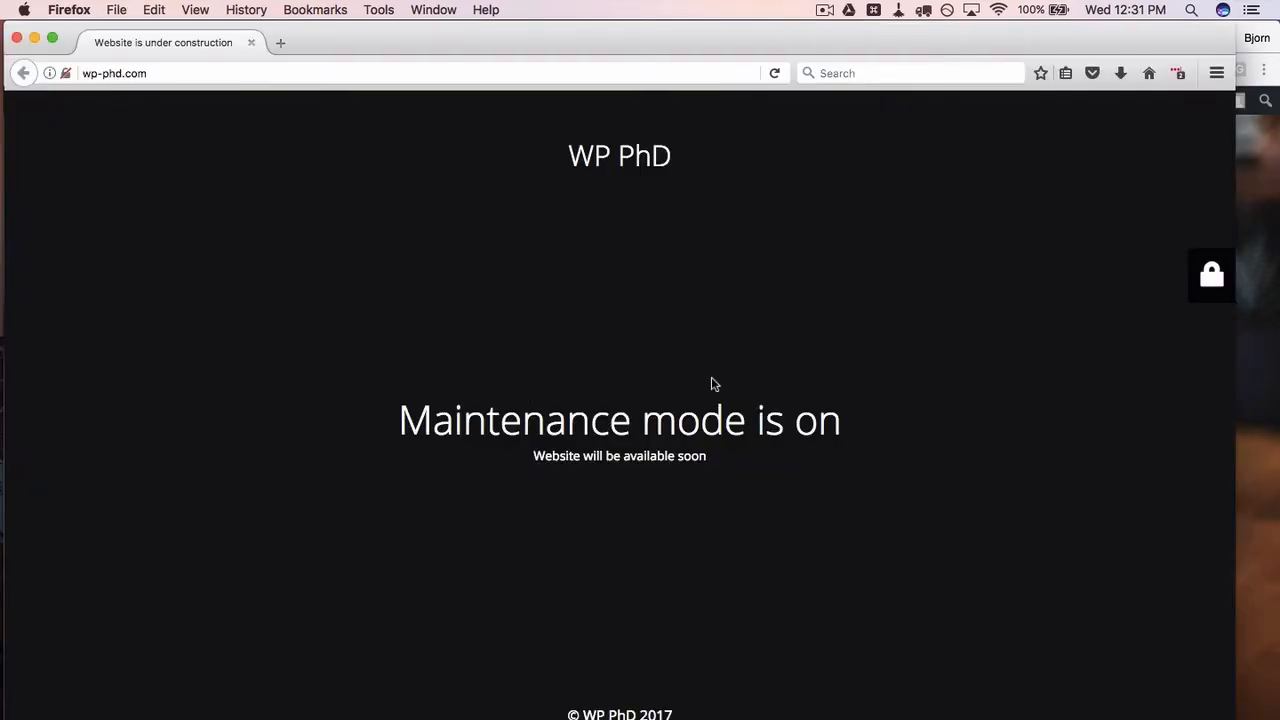
pyautogui.moveTo(1208, 318)
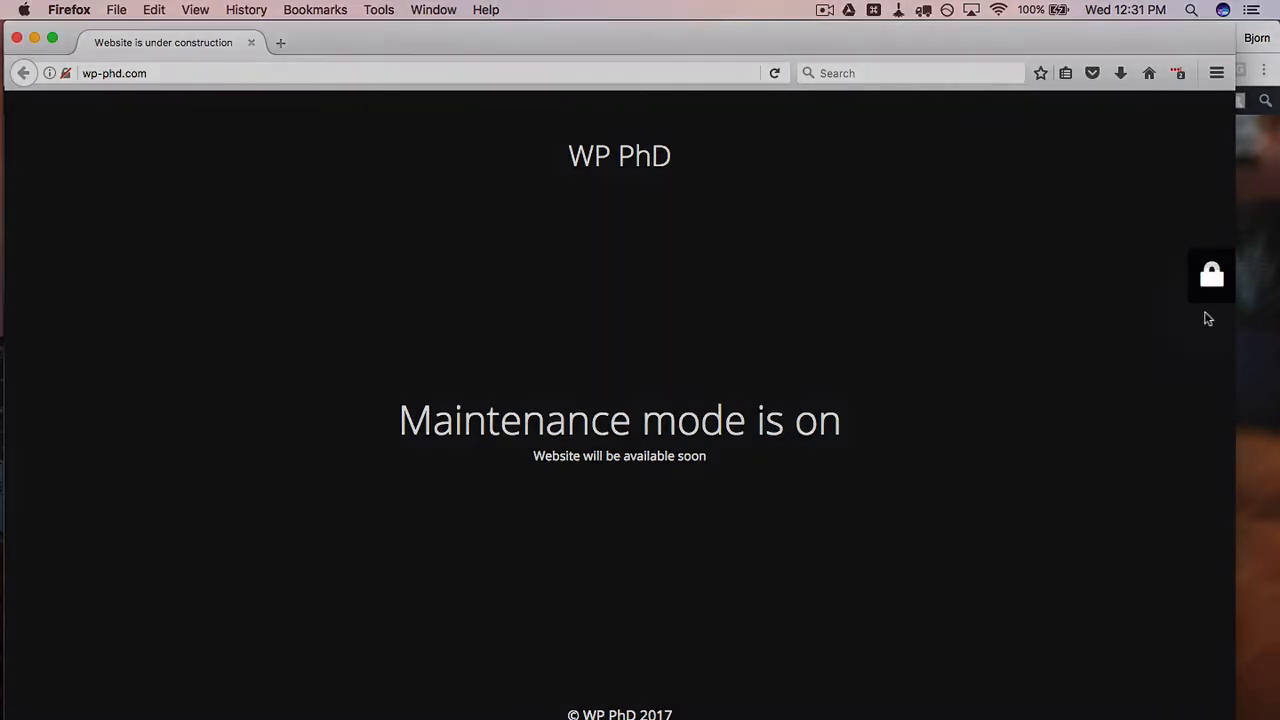
# Show and hide the User Login panel on the 'Maintenance mode is on' page.
pyautogui.click(1212, 276)
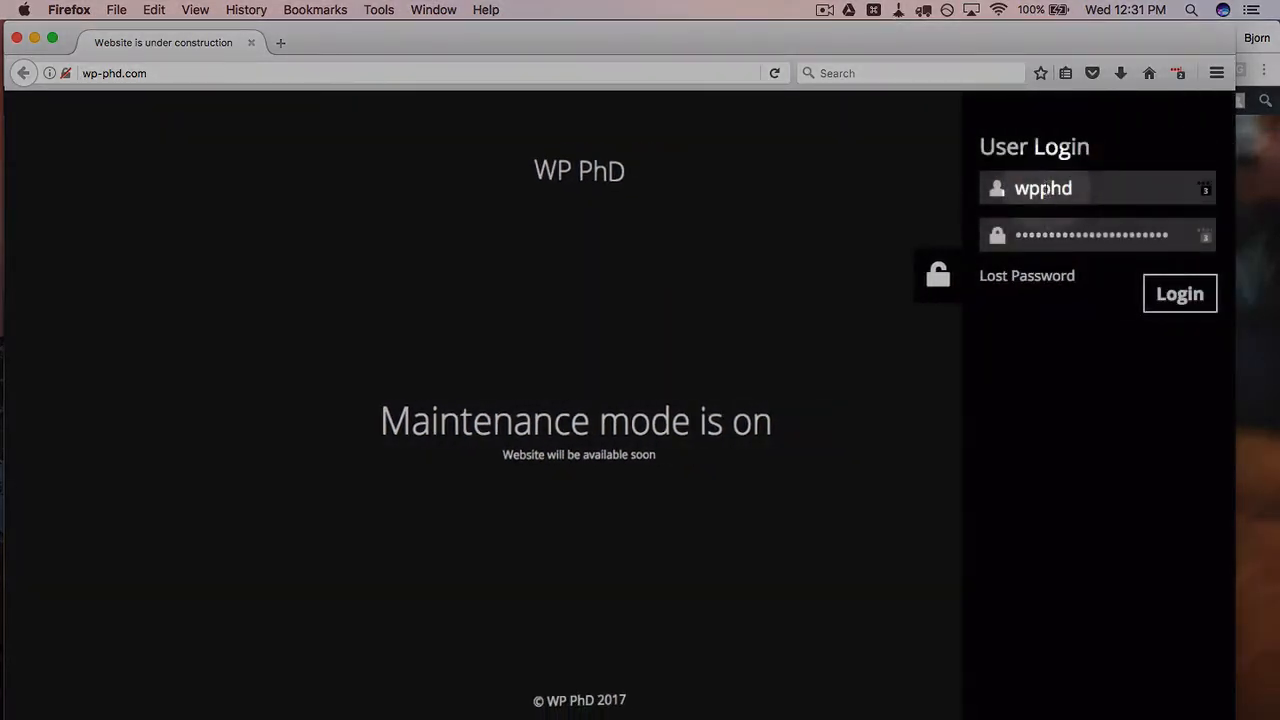
pyautogui.click(936, 276)
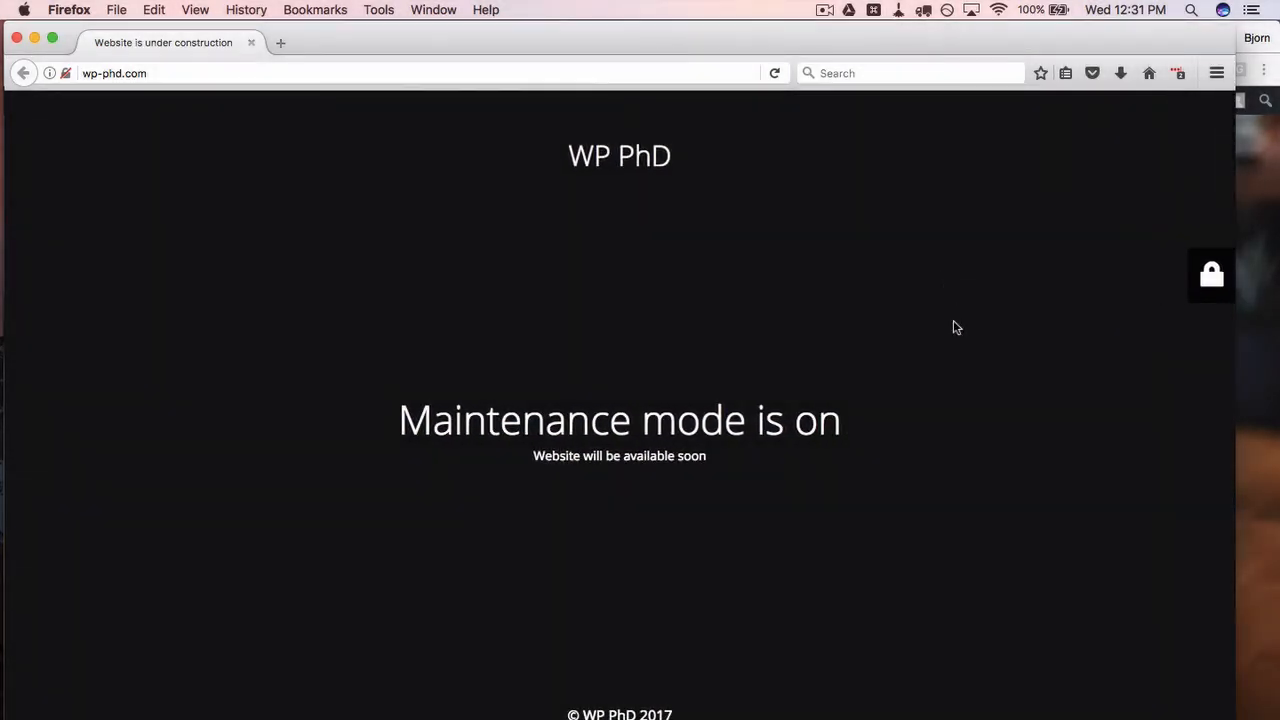
pyautogui.moveTo(548, 396)
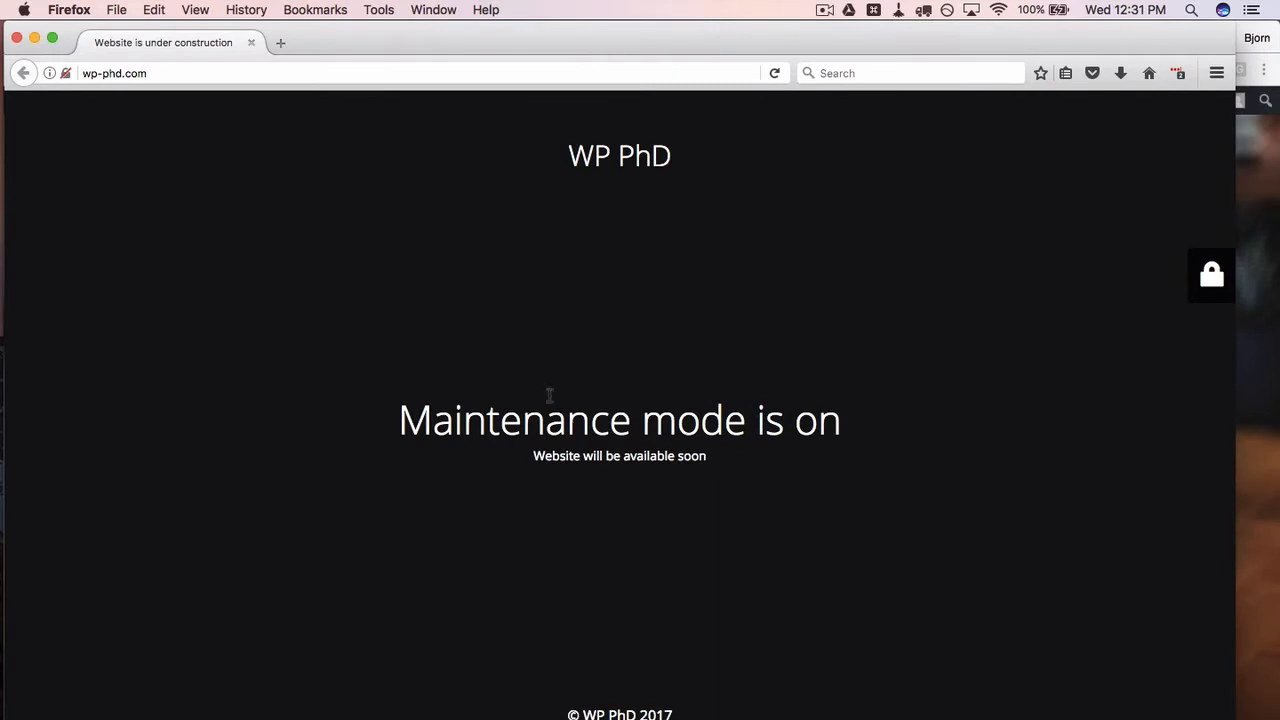
pyautogui.moveTo(632, 382)
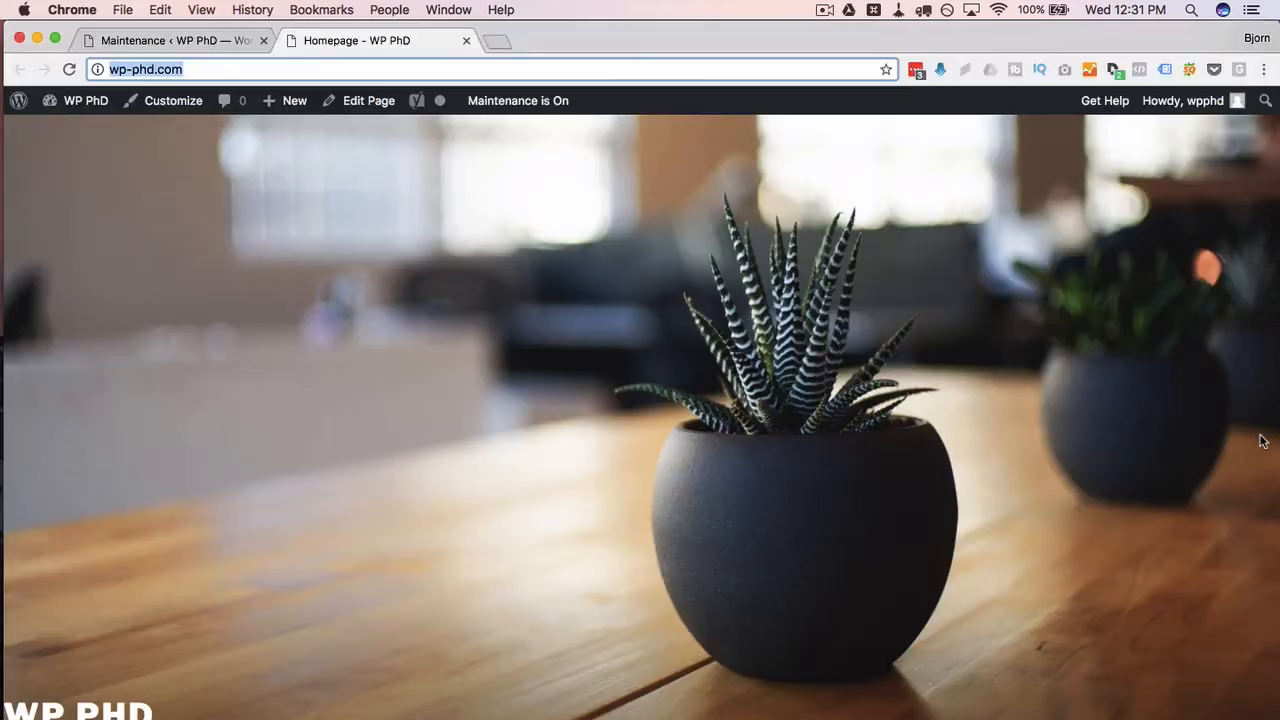
# Switch the Maintenance toggle from On to Off without saving yet.
pyautogui.click(170, 40)
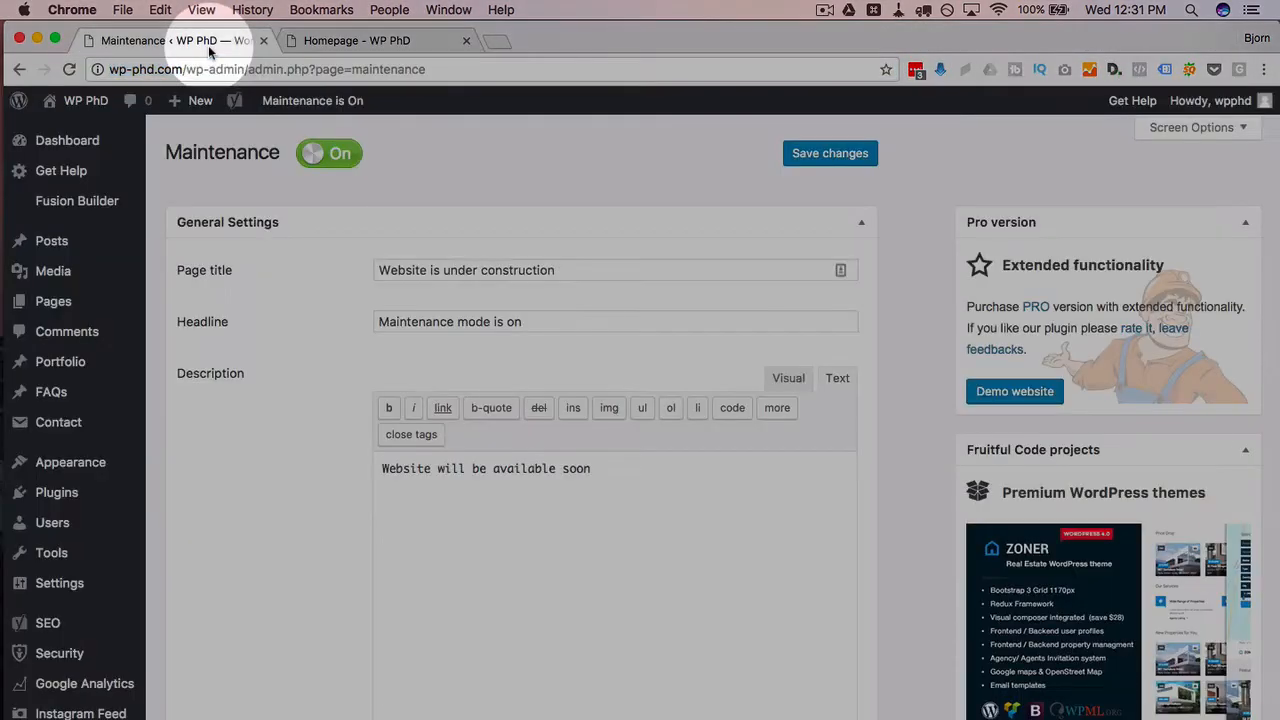
pyautogui.moveTo(508, 206)
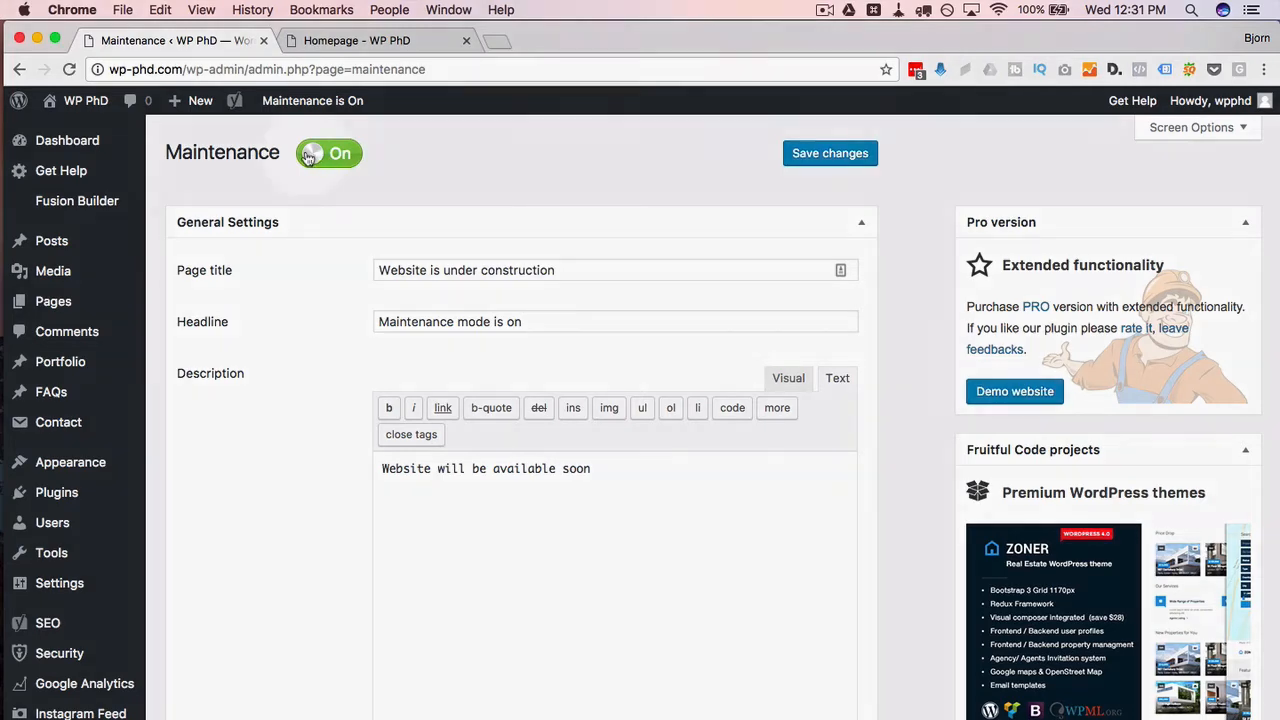
pyautogui.click(328, 152)
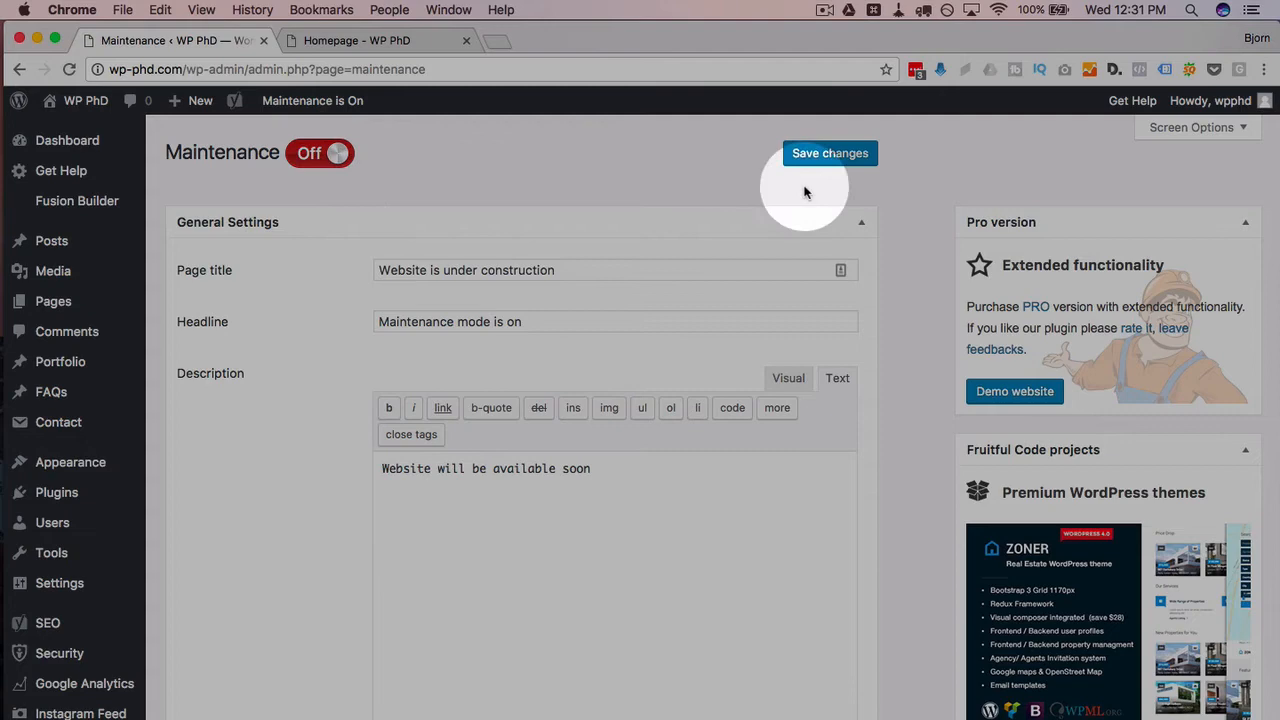
pyautogui.moveTo(704, 178)
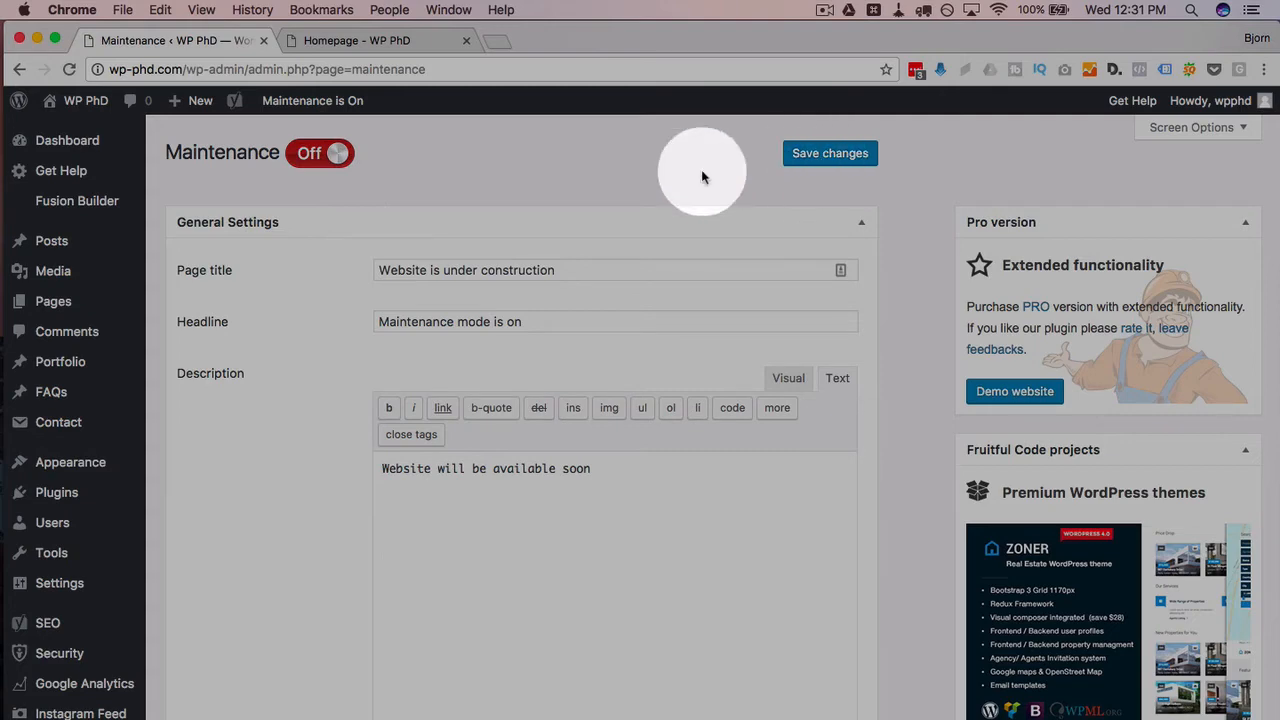
pyautogui.scroll(-3)
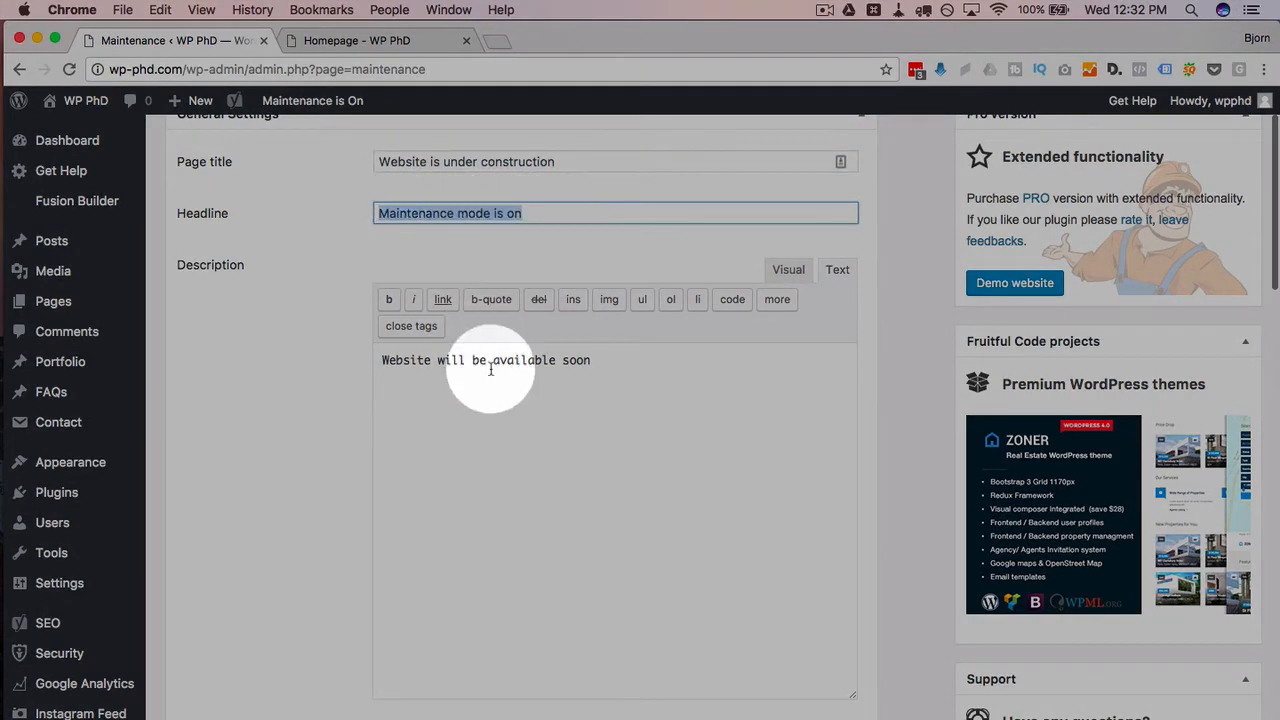
pyautogui.scroll(-3)
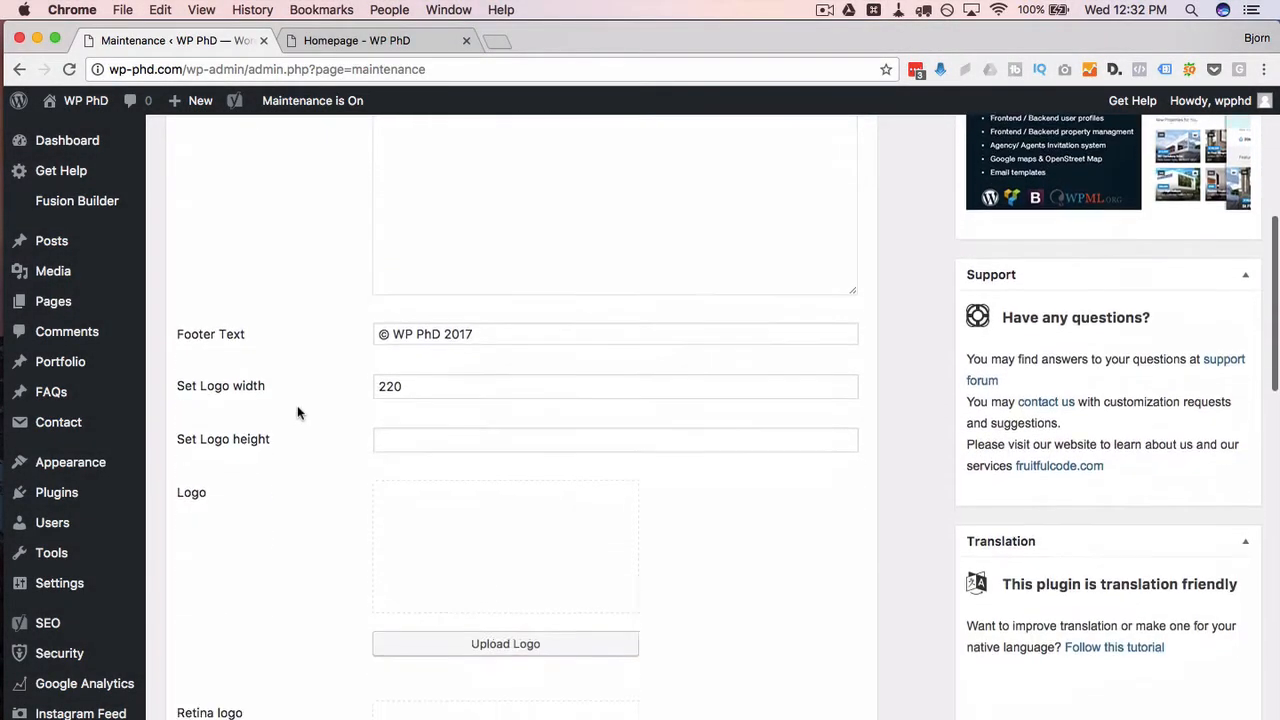
pyautogui.scroll(-3)
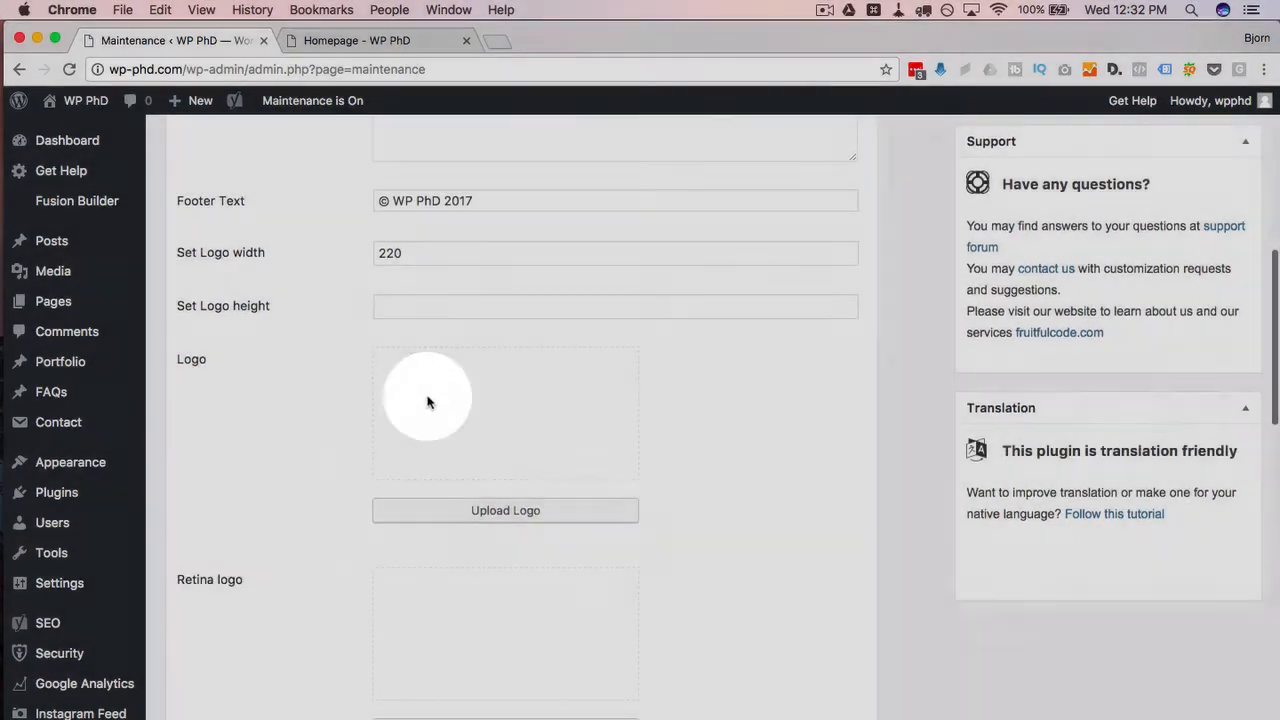
pyautogui.scroll(-3)
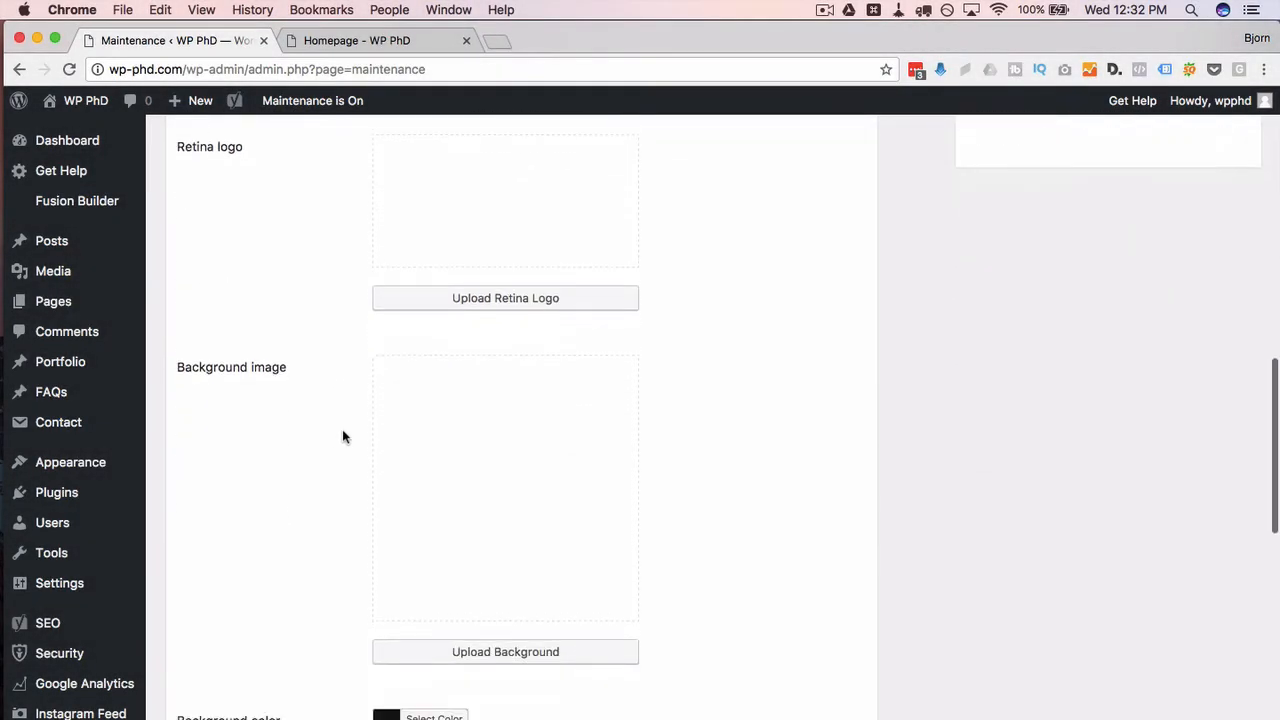
pyautogui.scroll(3)
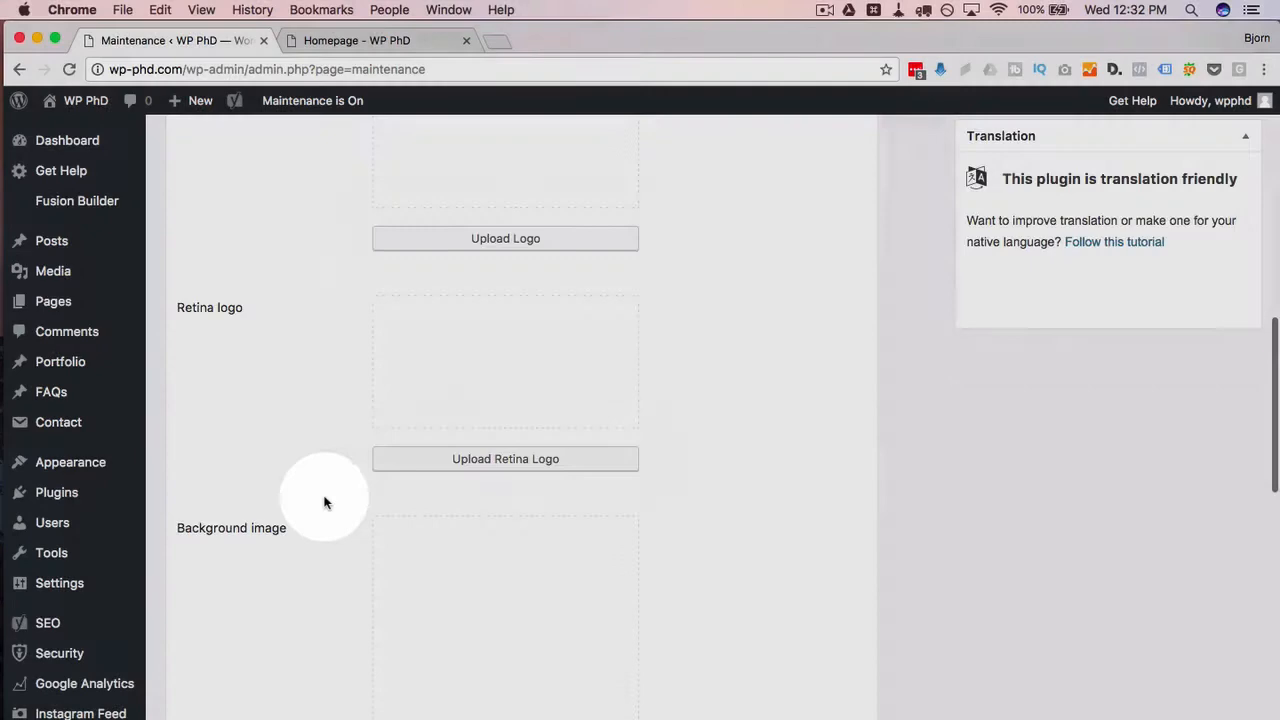
pyautogui.scroll(-3)
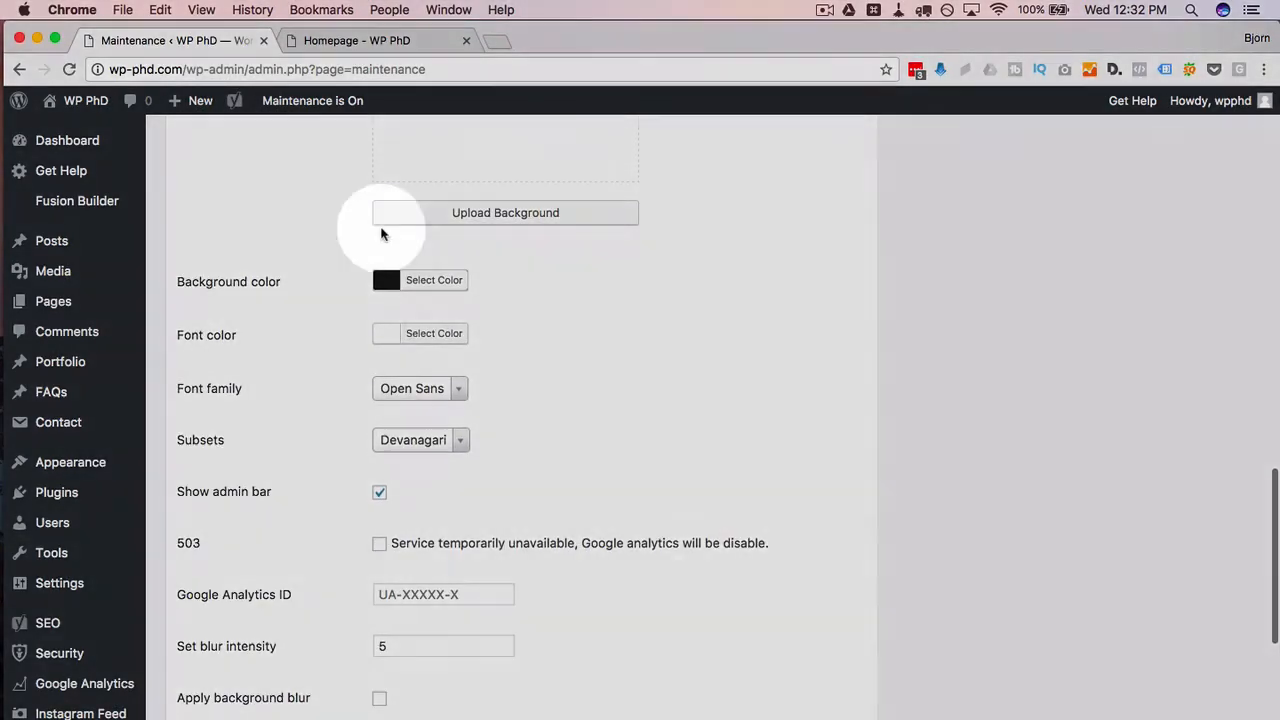
pyautogui.scroll(-3)
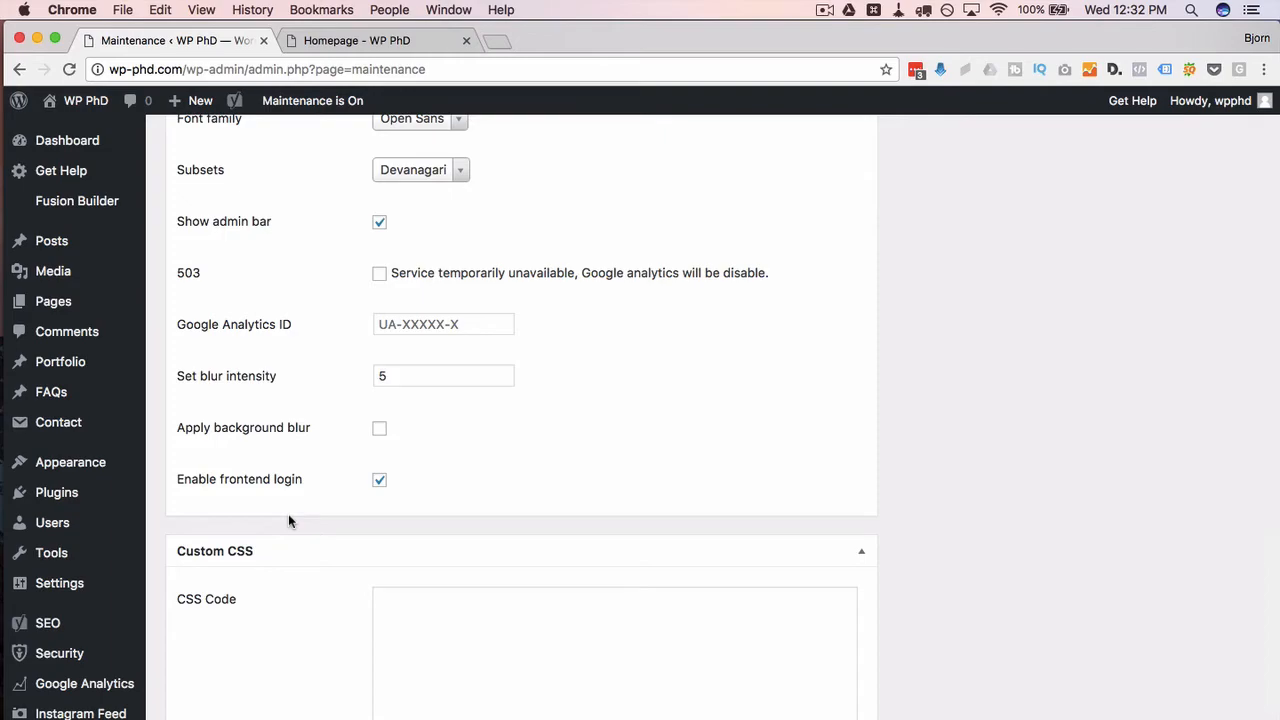
pyautogui.scroll(3)
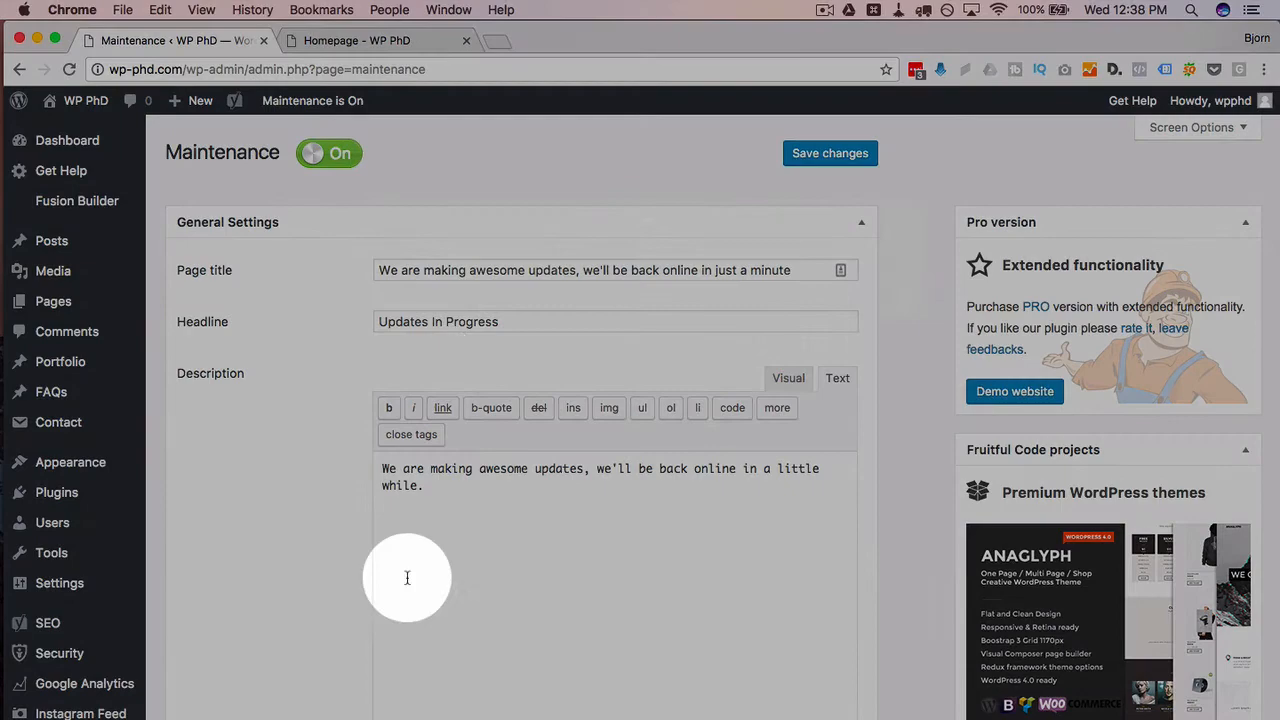
# Review the Updates in Progress headline, Learning Lab logo, field background and black-heading custom CSS.
pyautogui.scroll(-3)
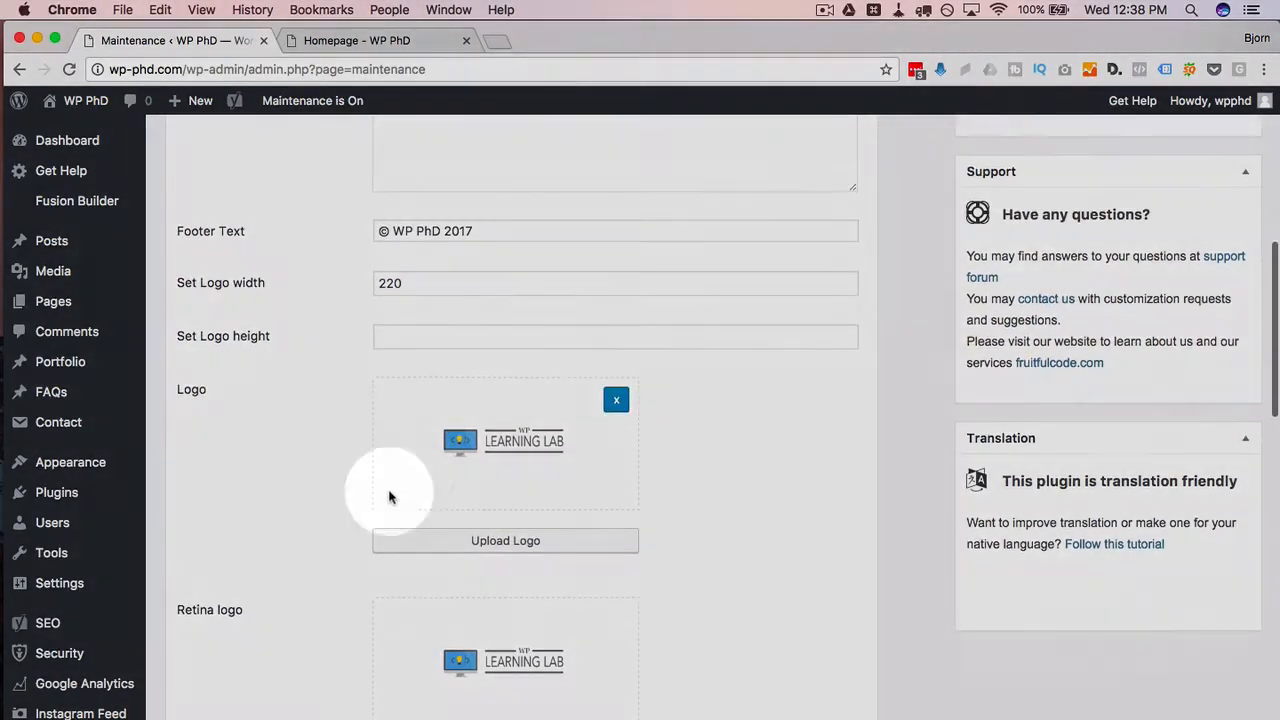
pyautogui.scroll(-3)
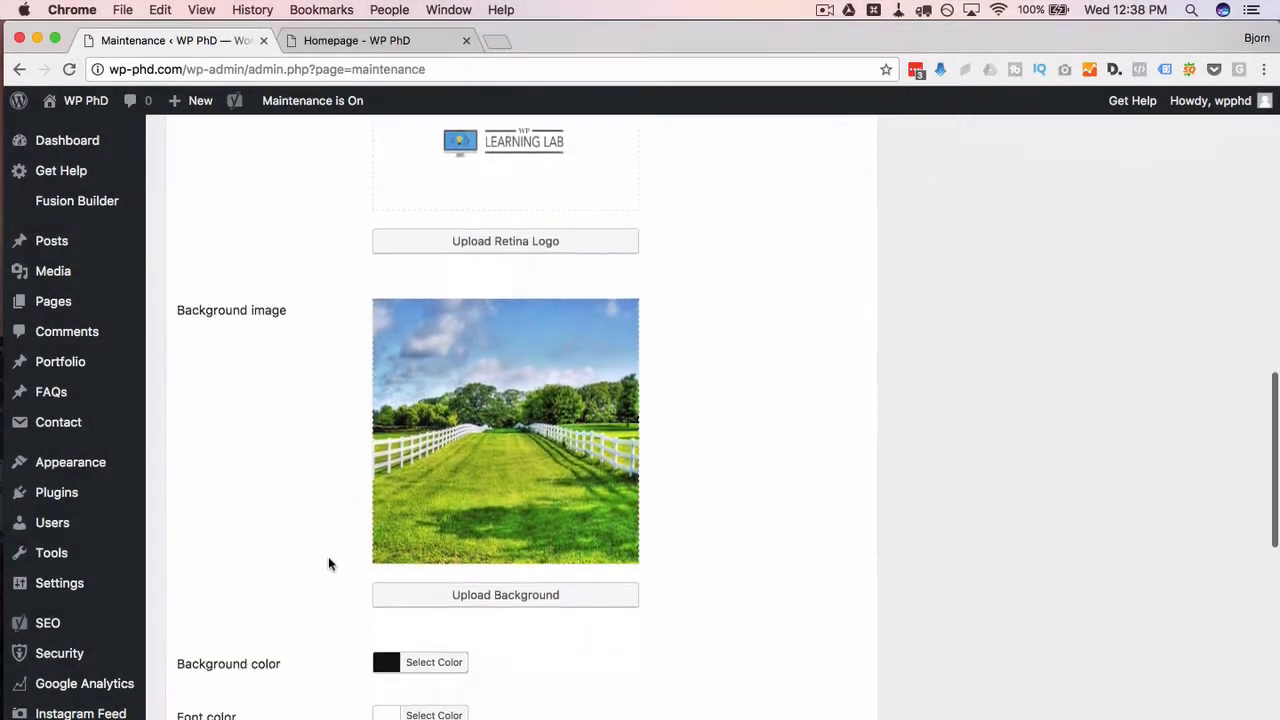
pyautogui.scroll(-3)
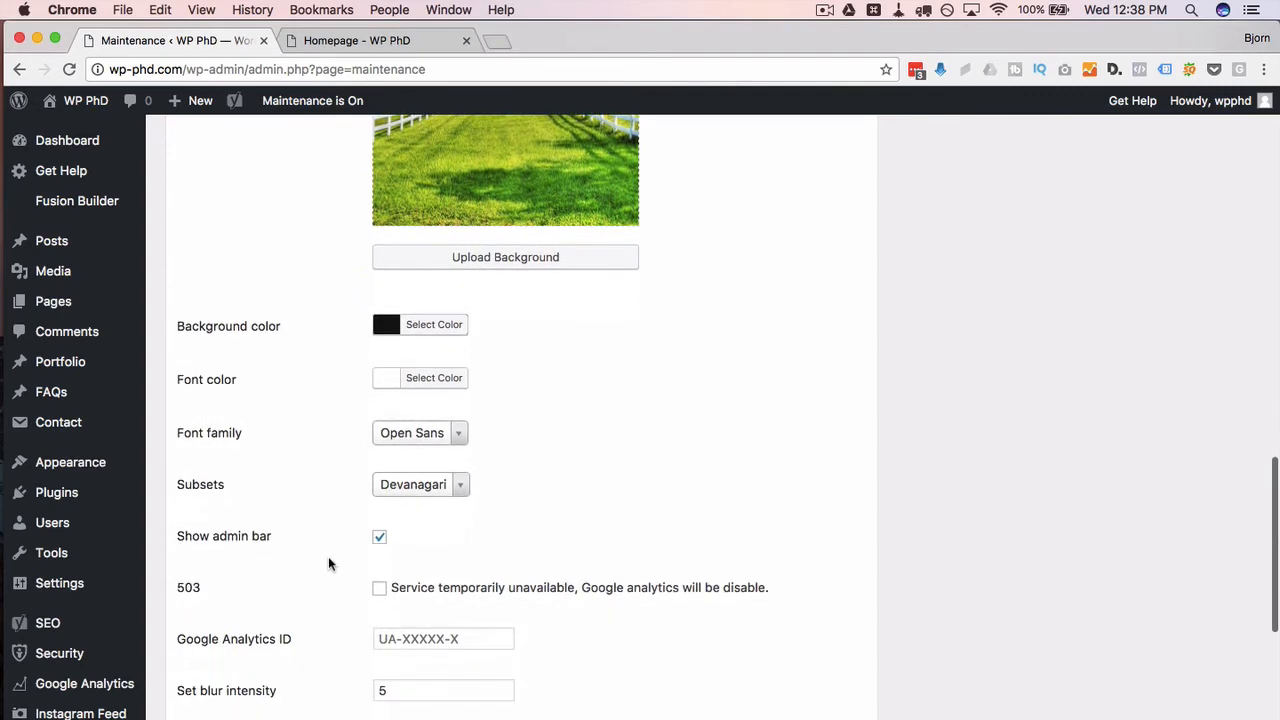
pyautogui.scroll(-3)
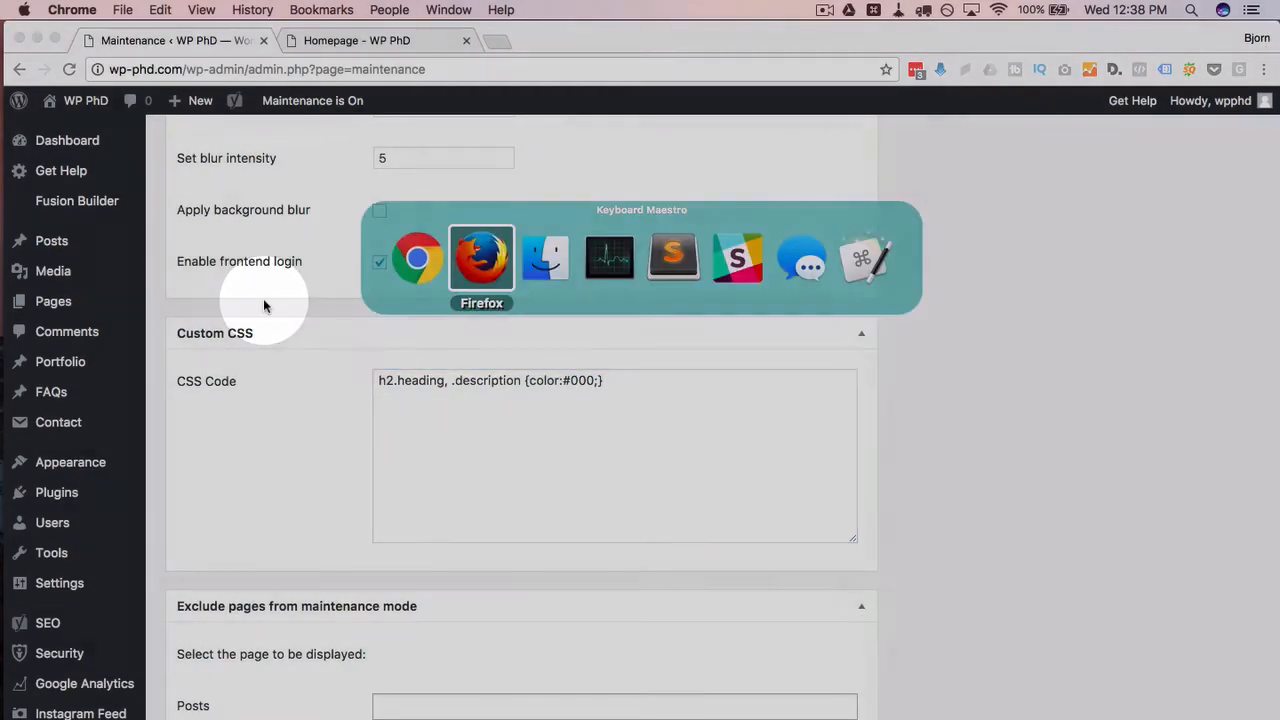
# View the customized Updates in Progress maintenance page in Firefox and its User Login panel.
pyautogui.click(480, 258)
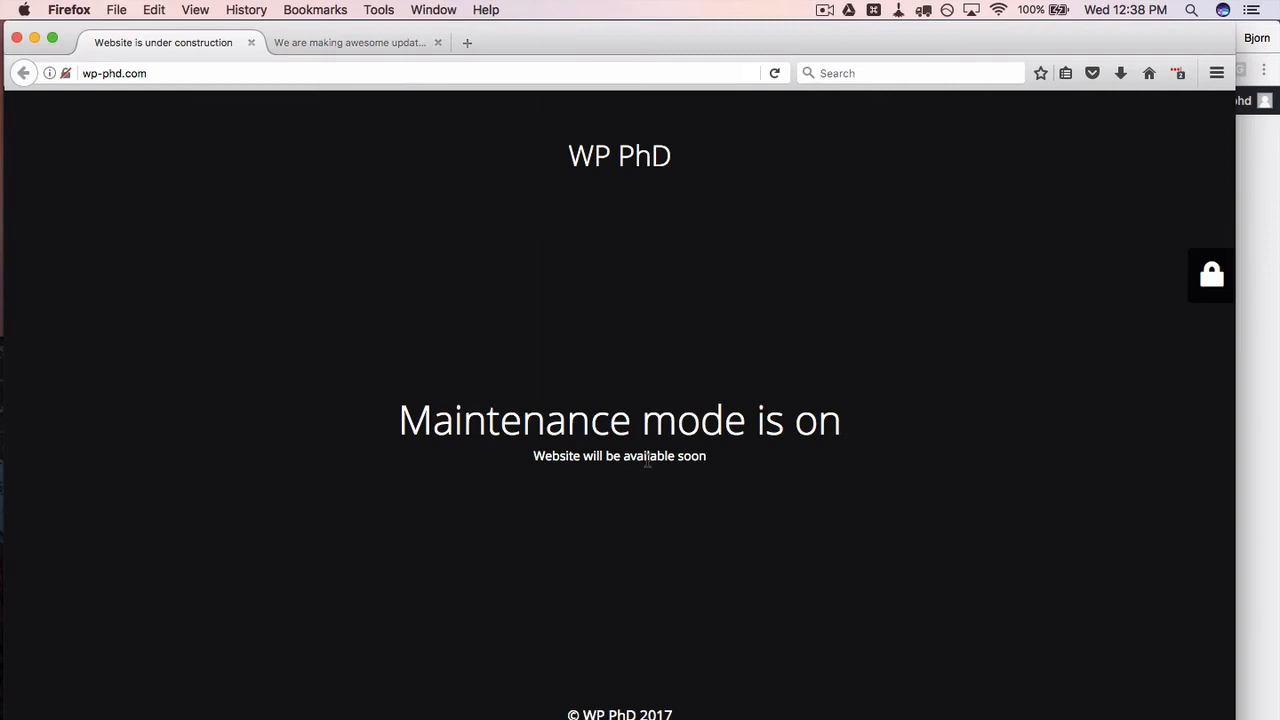
pyautogui.click(348, 42)
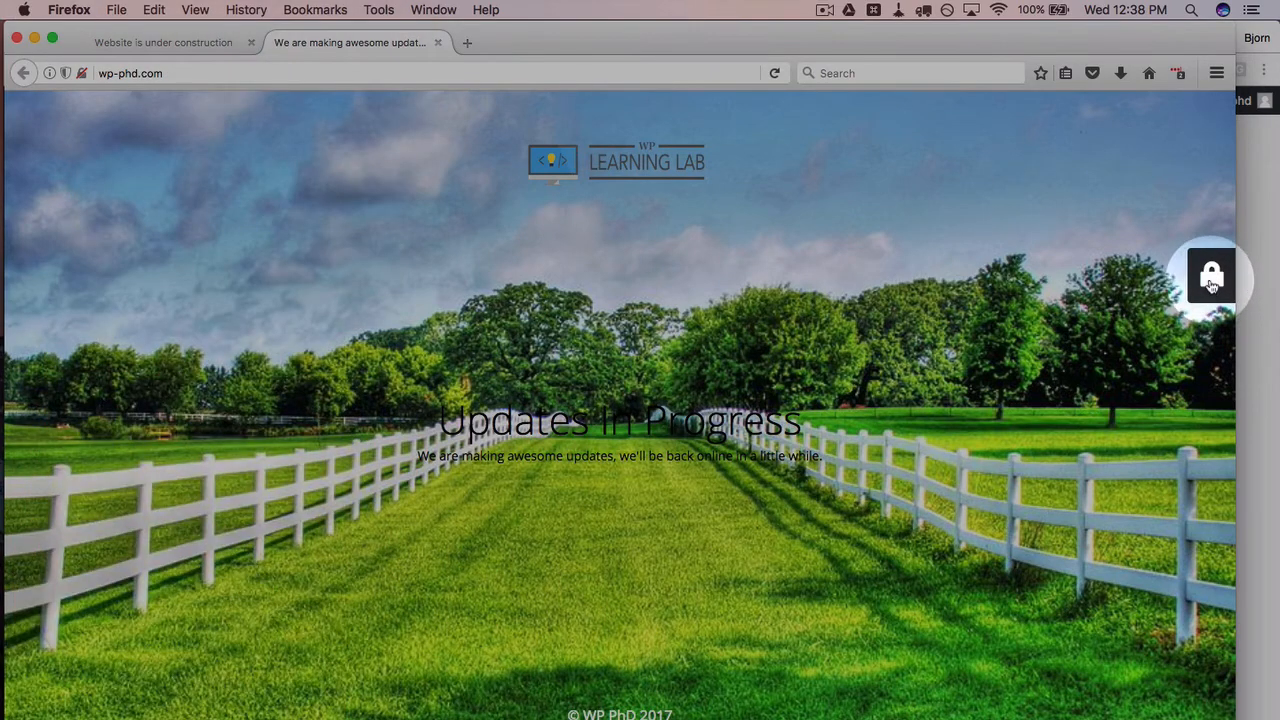
pyautogui.click(1212, 276)
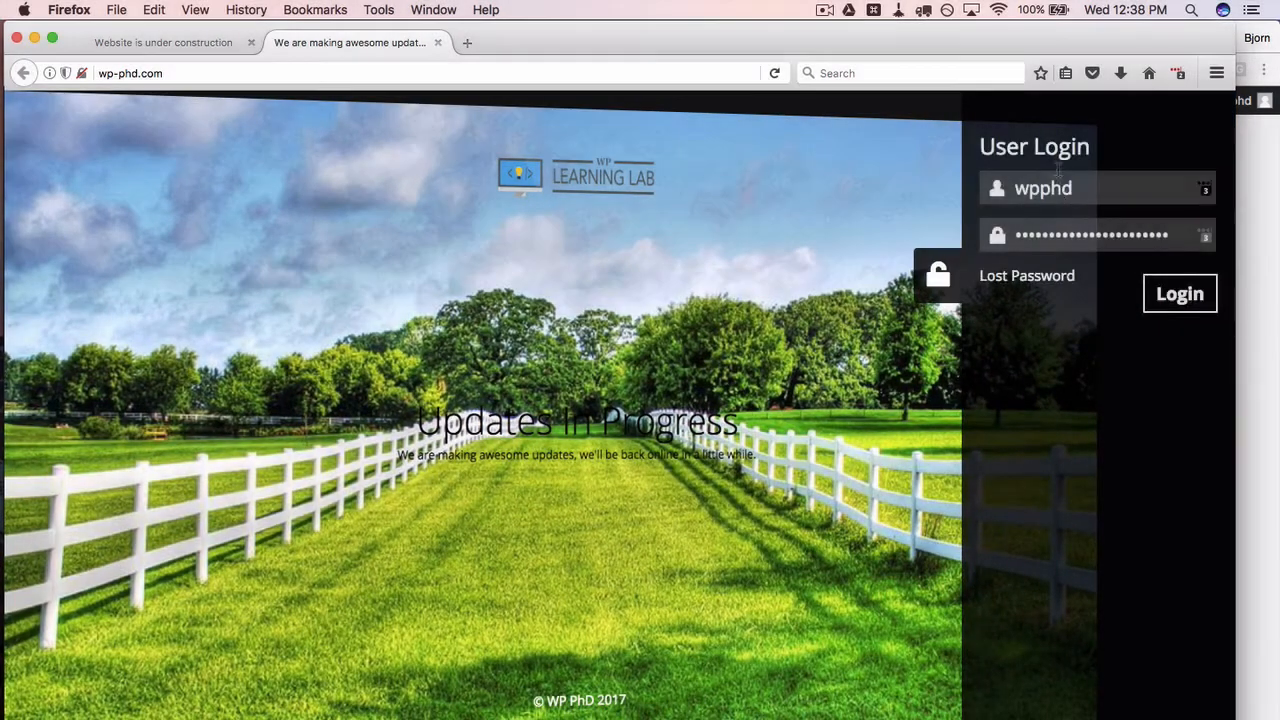
pyautogui.moveTo(938, 276)
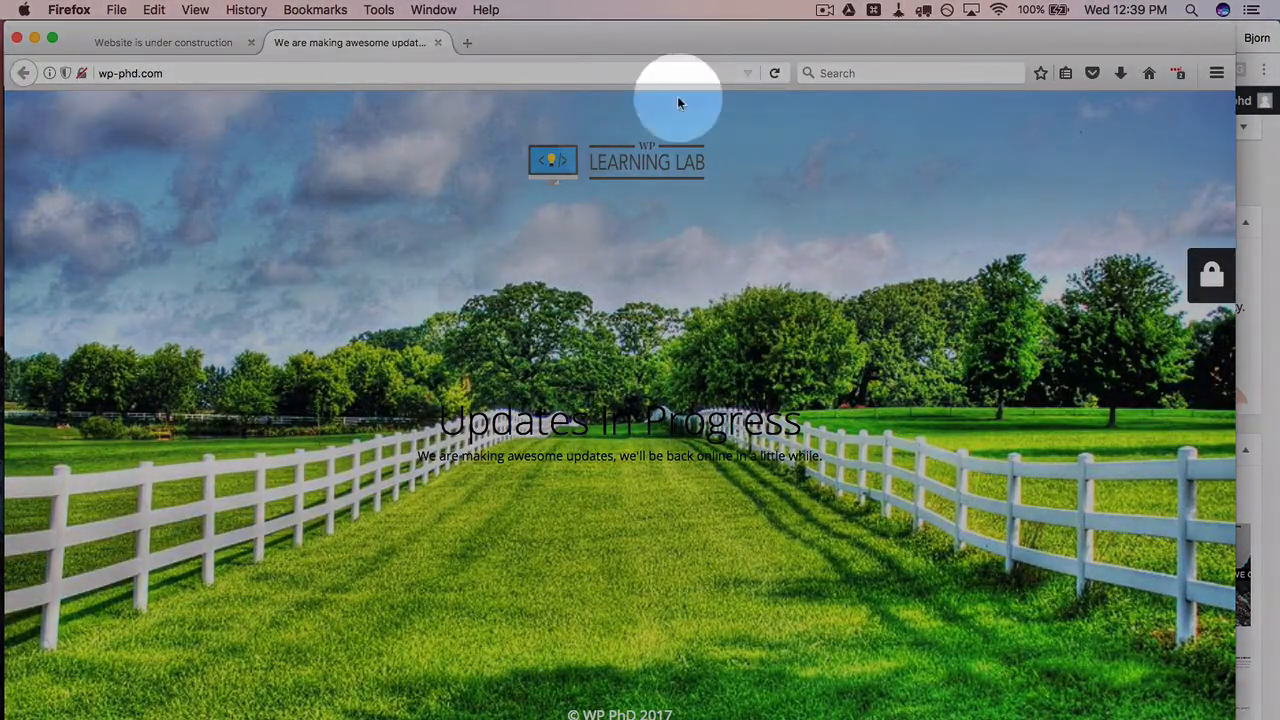
# Reload wp-phd.com so the regular homepage appears instead of the maintenance page.
pyautogui.click(774, 72)
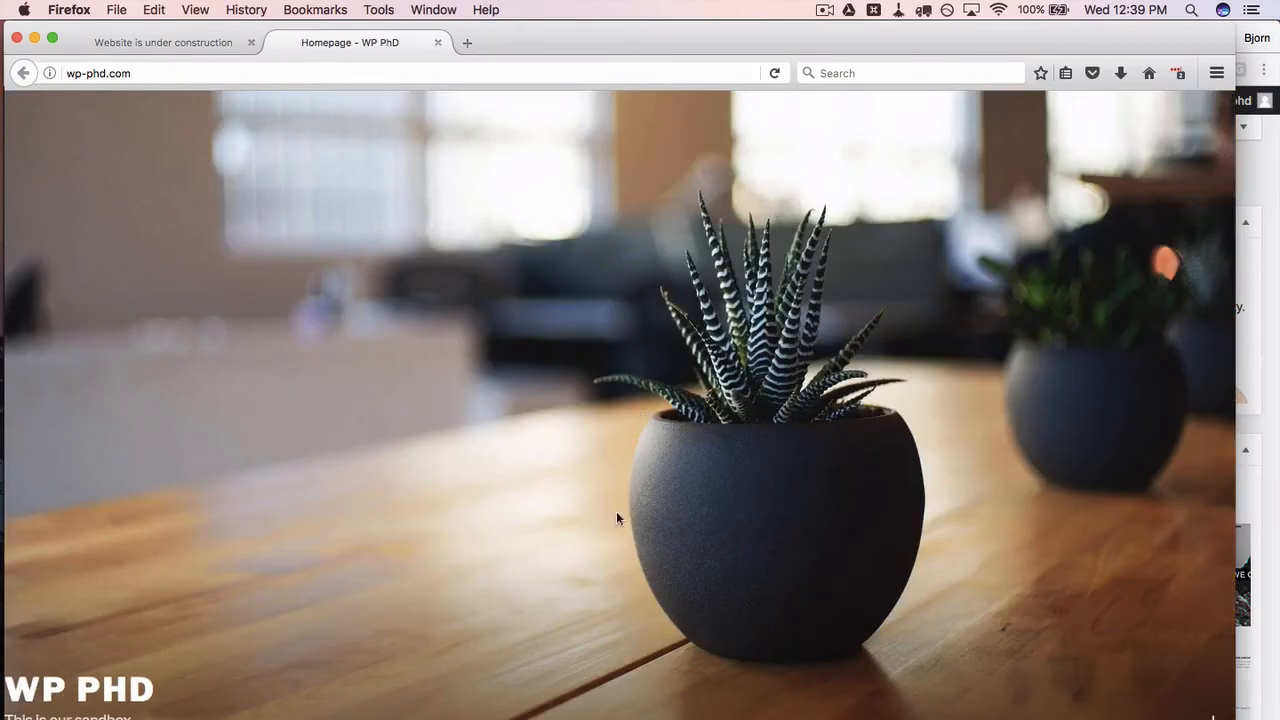
pyautogui.moveTo(604, 384)
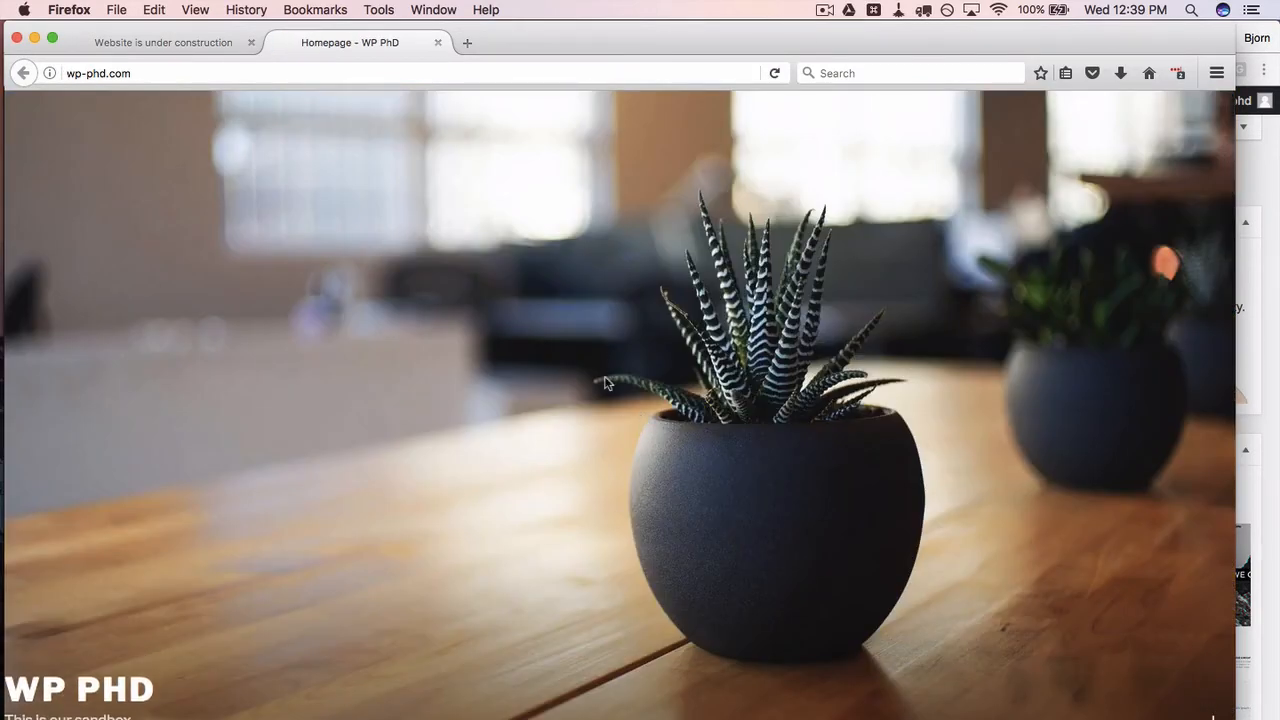